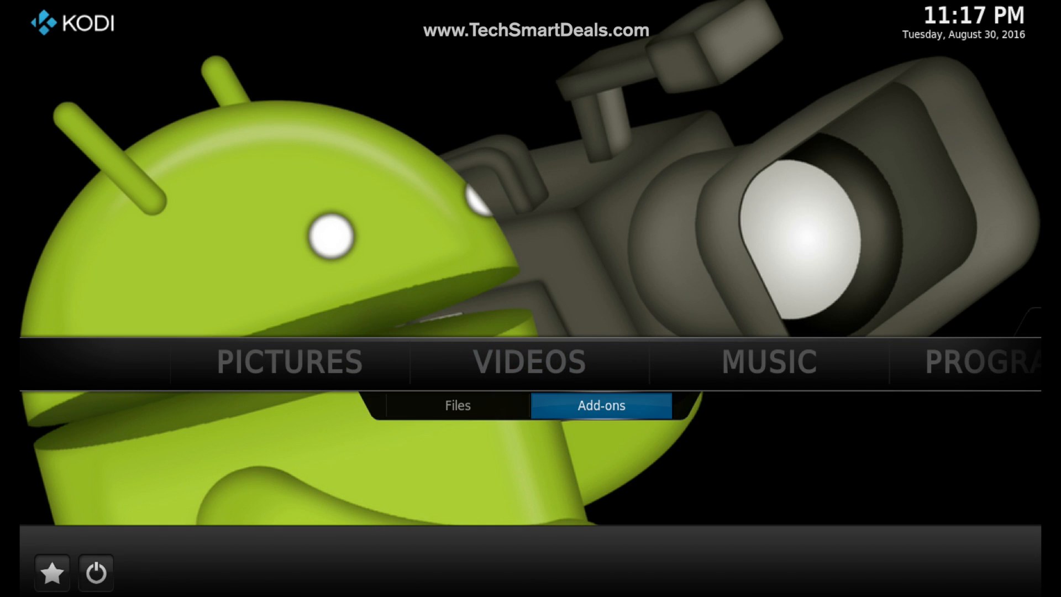
Step: Launch Live Mix from the video add-ons and show its channel categories
left_click(599, 404)
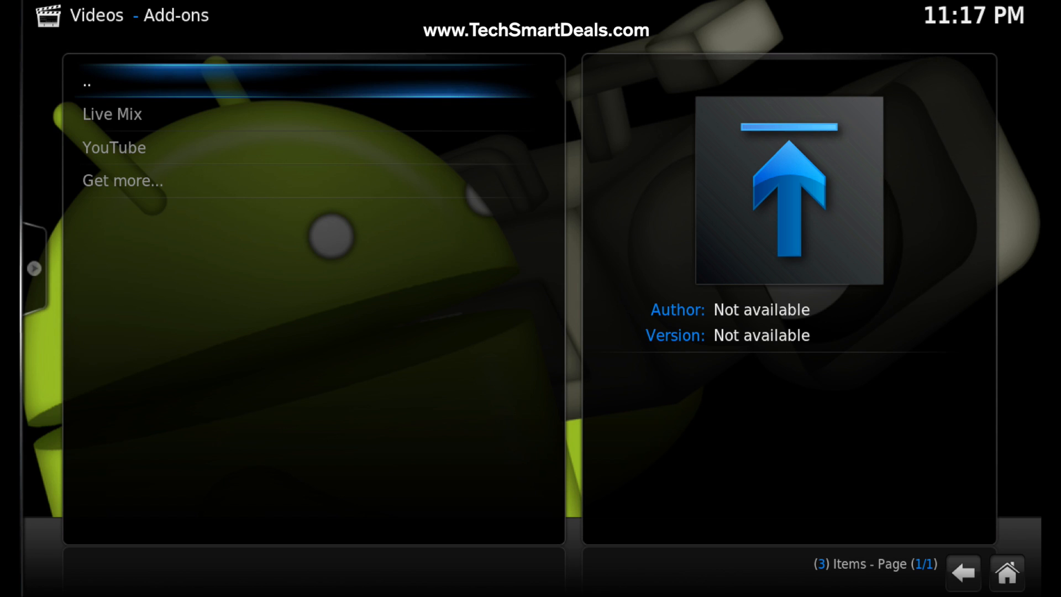
left_click(112, 114)
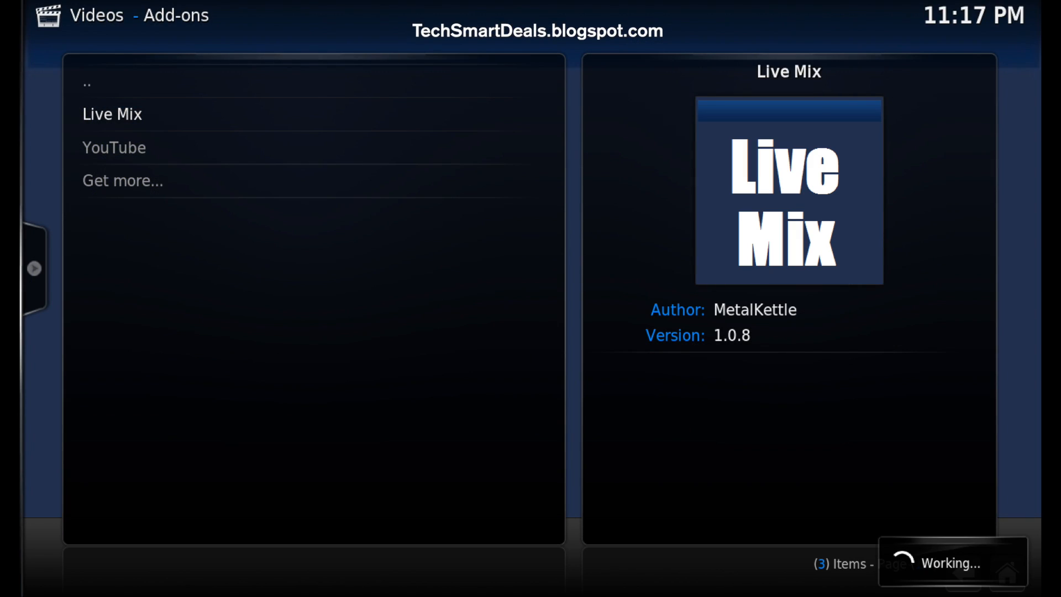
left_click(112, 114)
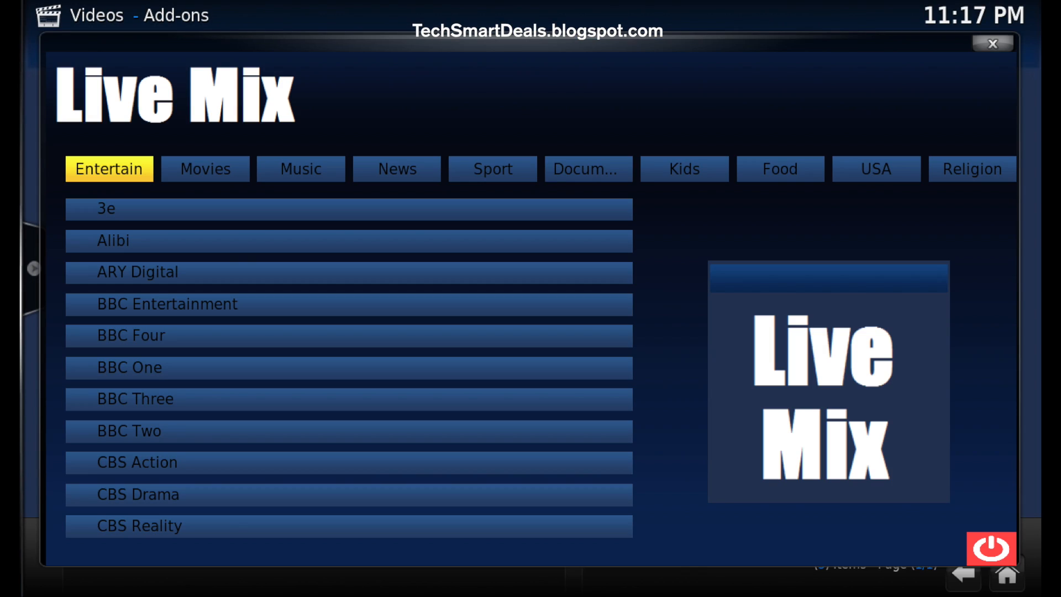
Step: Browse the Food and another category tab, then return to the add-ons list
left_click(779, 168)
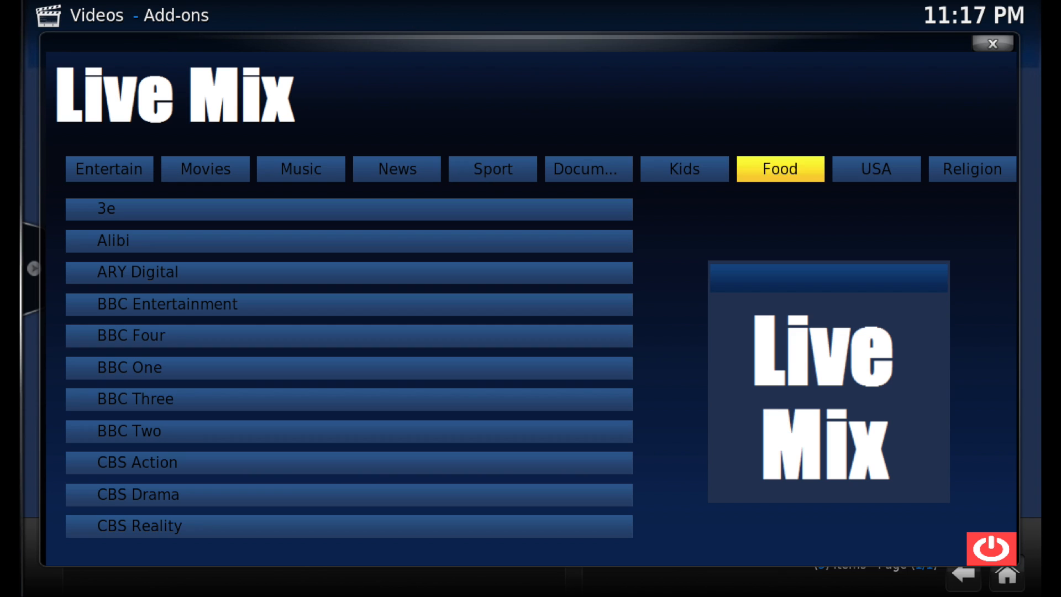
left_click(875, 168)
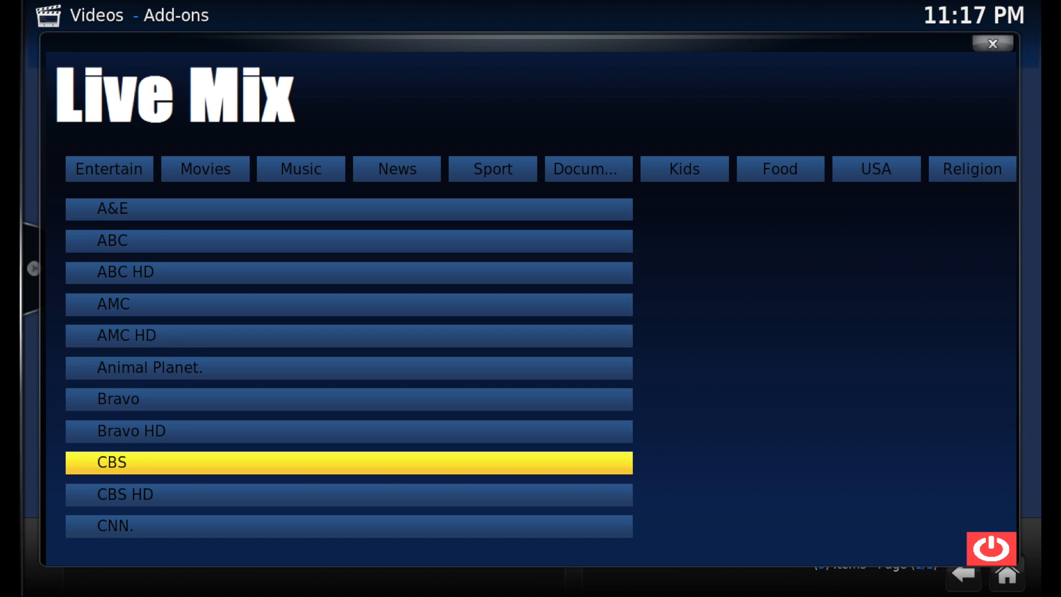
key("Up")
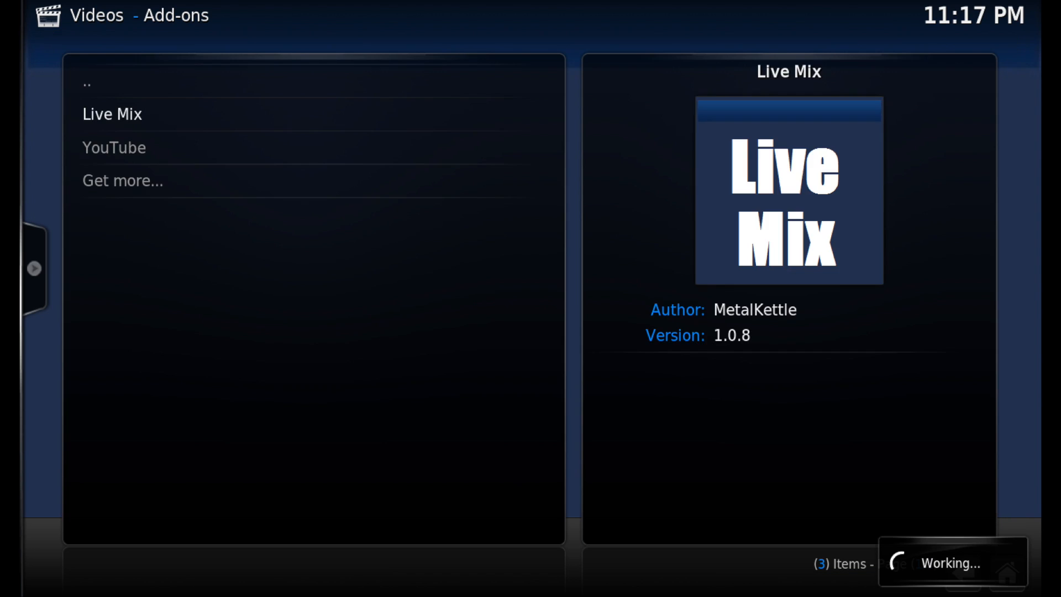
Step: Start Live Mix's Launch Gui, play the ABC channel, then stop back to the listing
left_click(111, 112)
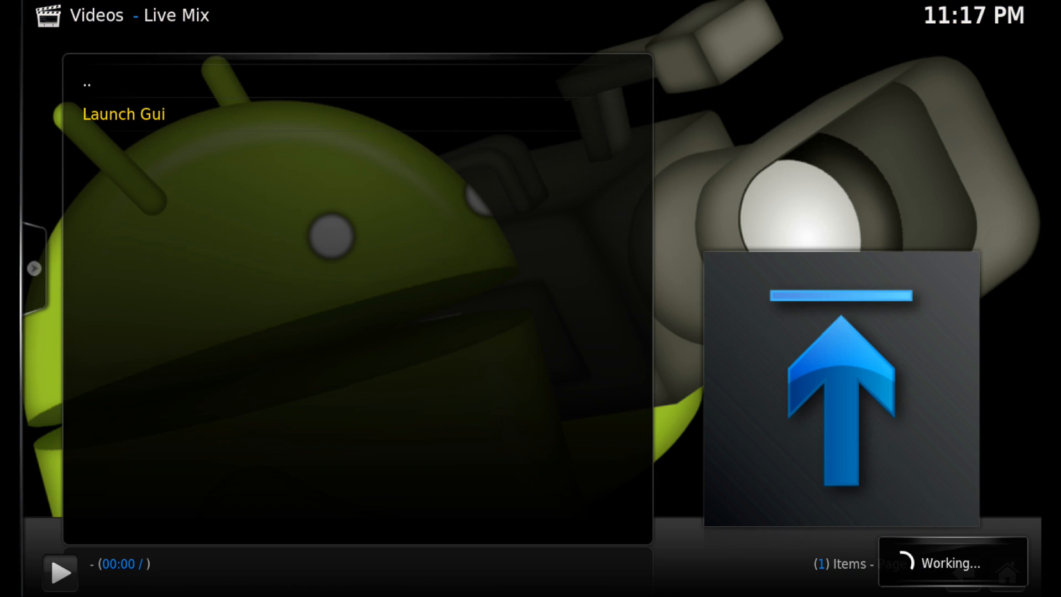
left_click(122, 113)
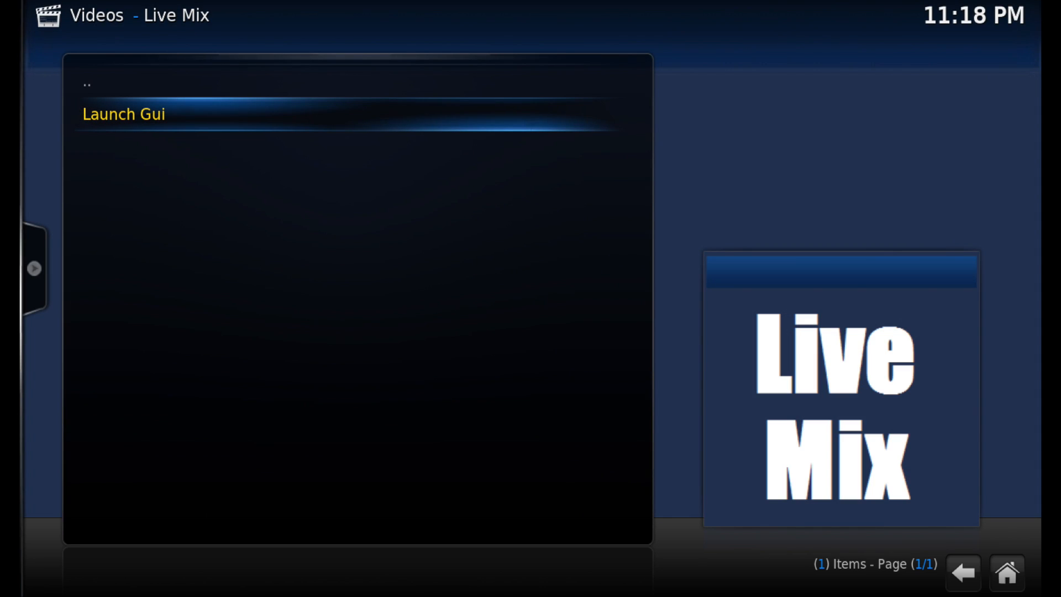
left_click(123, 114)
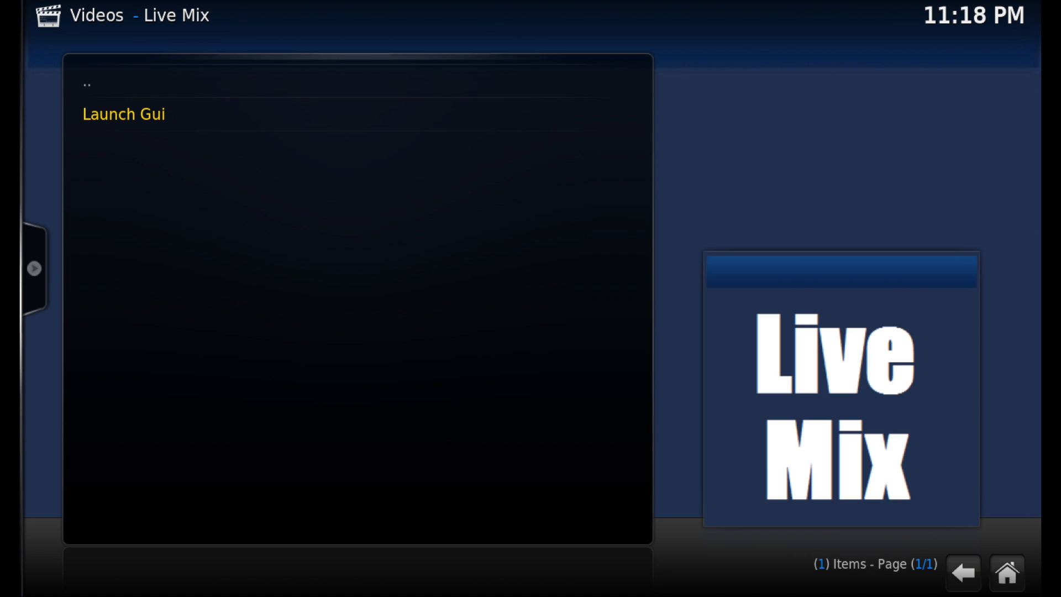
left_click(123, 114)
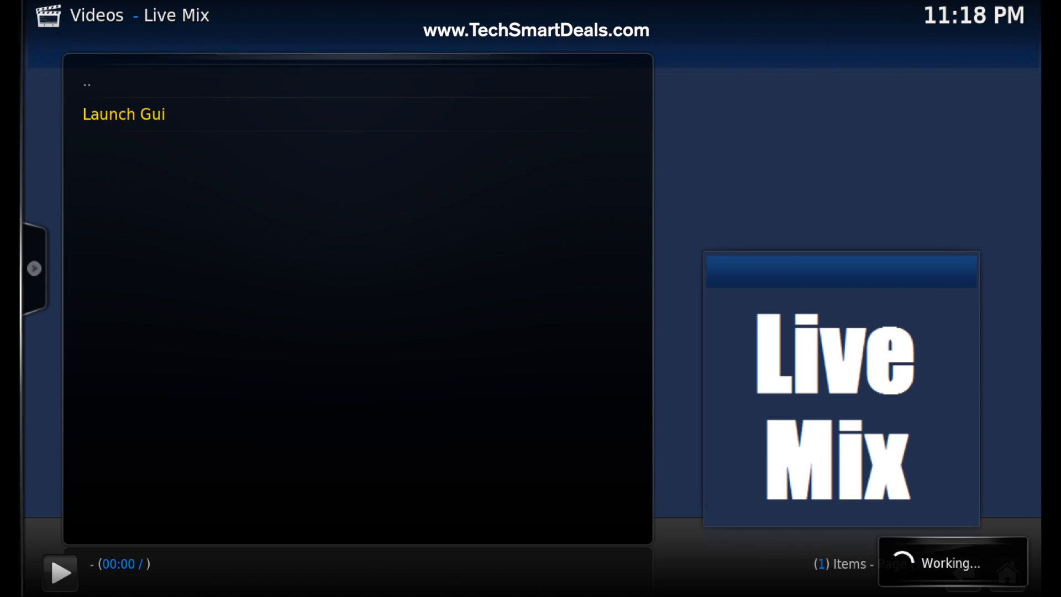
left_click(124, 114)
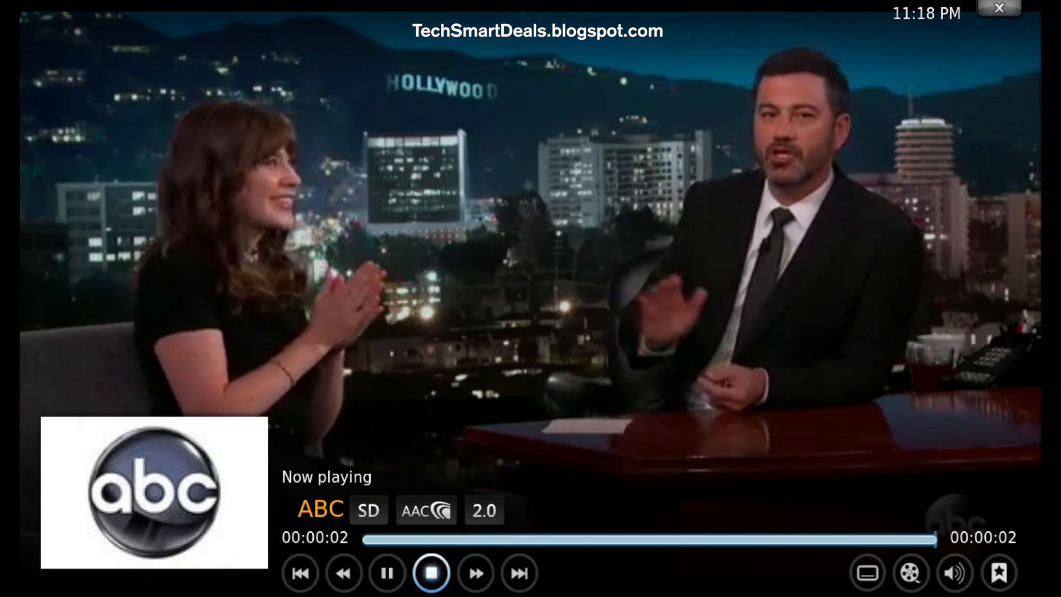
left_click(430, 573)
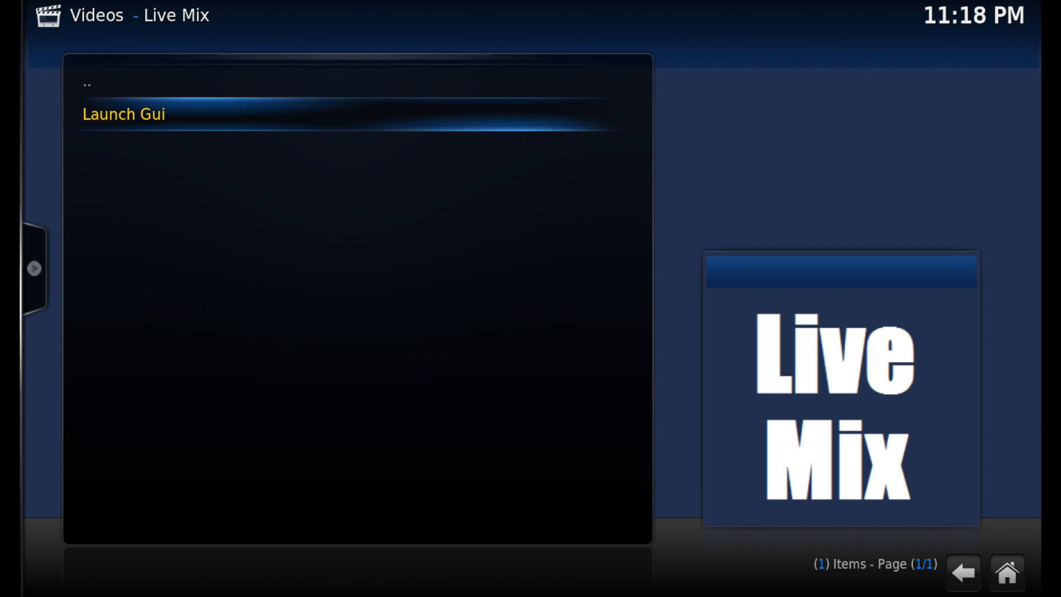
Step: Preview AMC in the Live Mix guide and view the News and Religion categories
left_click(123, 113)
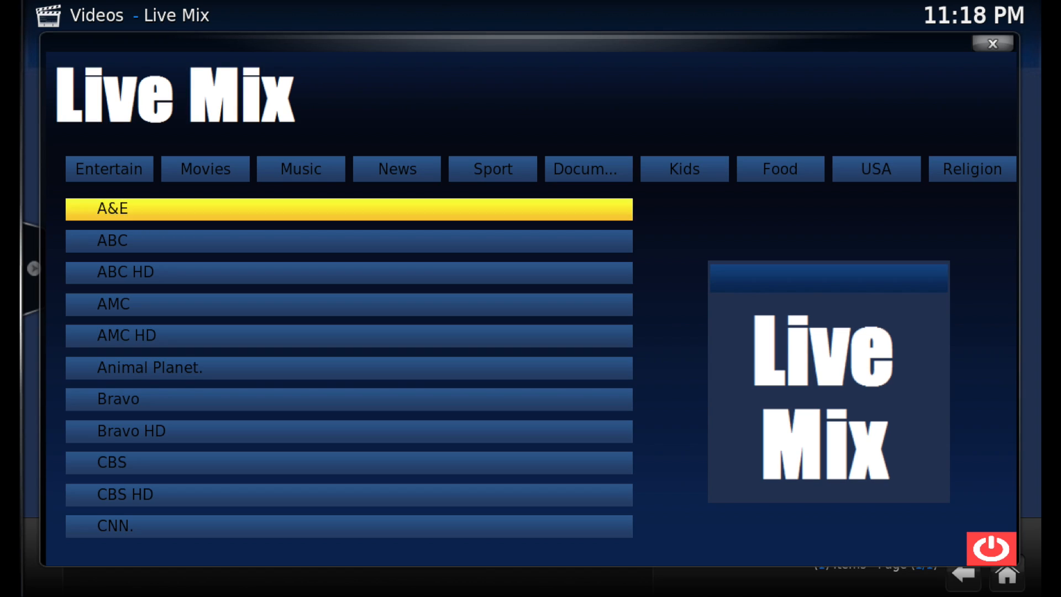
left_click(348, 495)
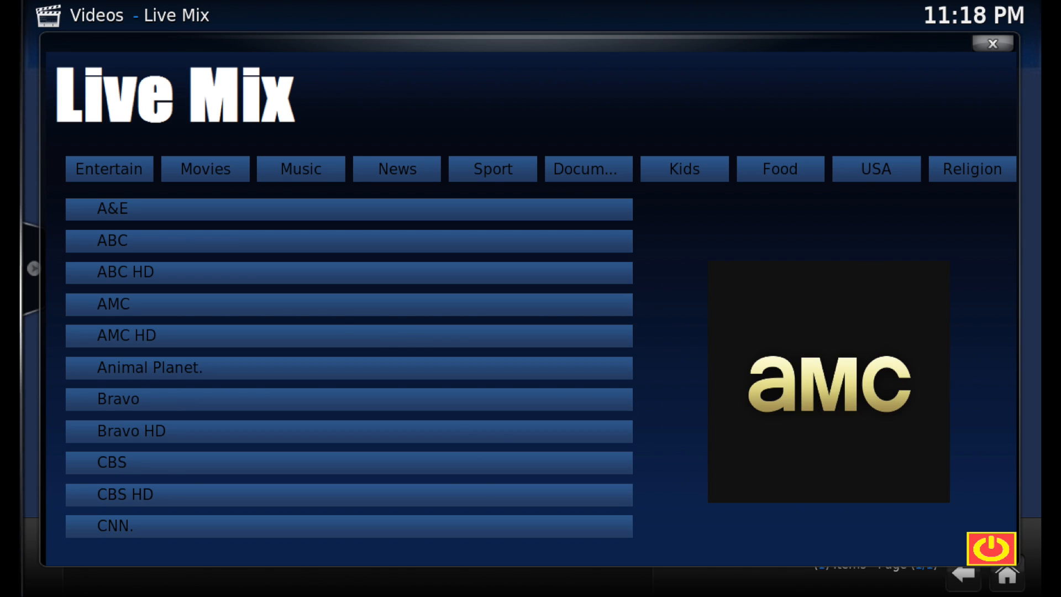
left_click(396, 168)
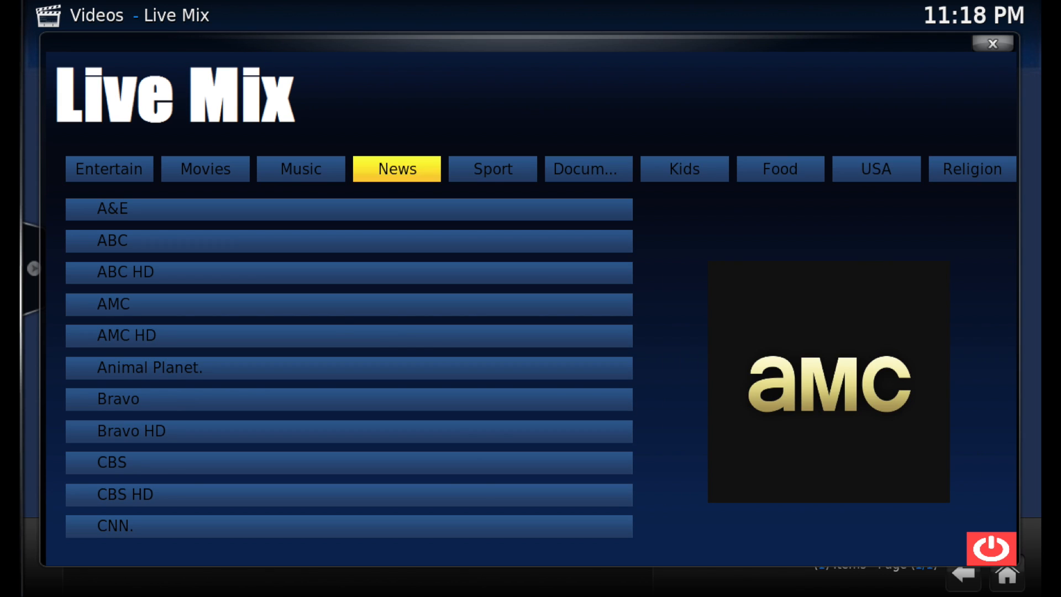
left_click(972, 168)
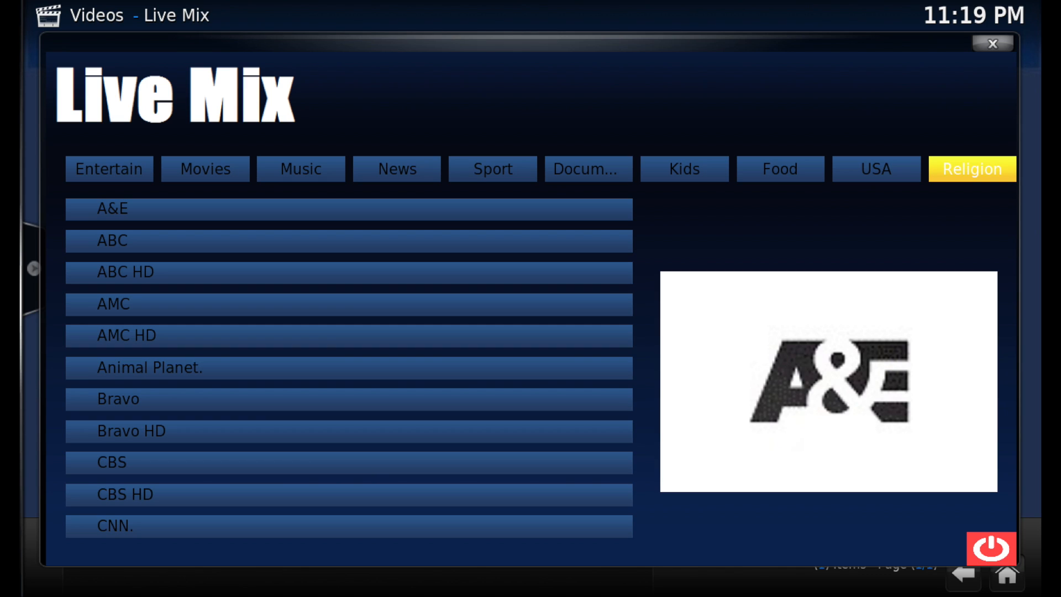
mouse_move(990, 548)
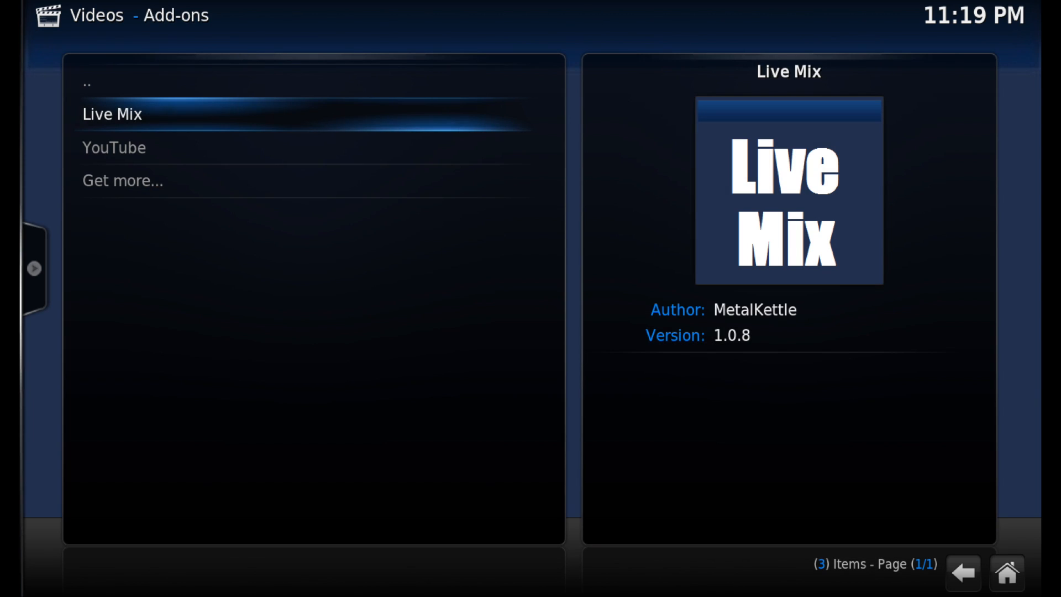
Step: In Live Mix add-on settings, cycle Skin Theme through Red and Blue to Mono and save it
key("c")
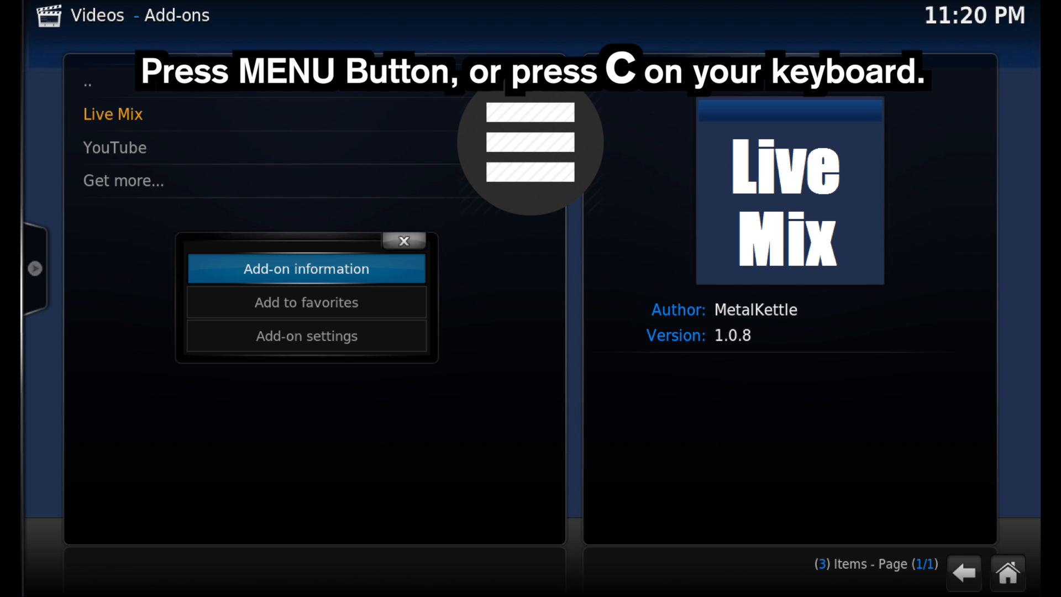
left_click(403, 240)
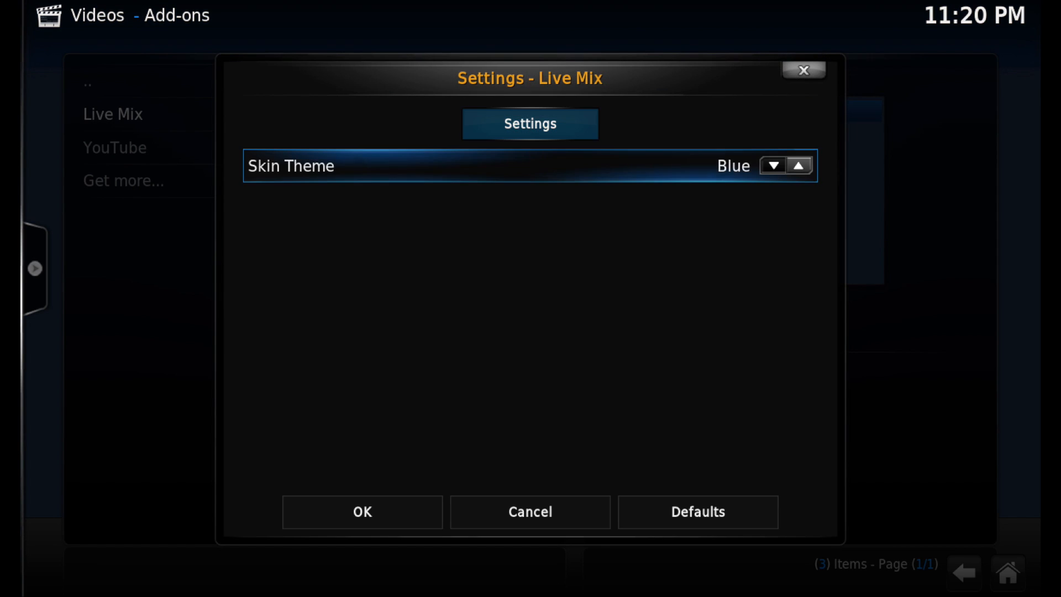
left_click(773, 166)
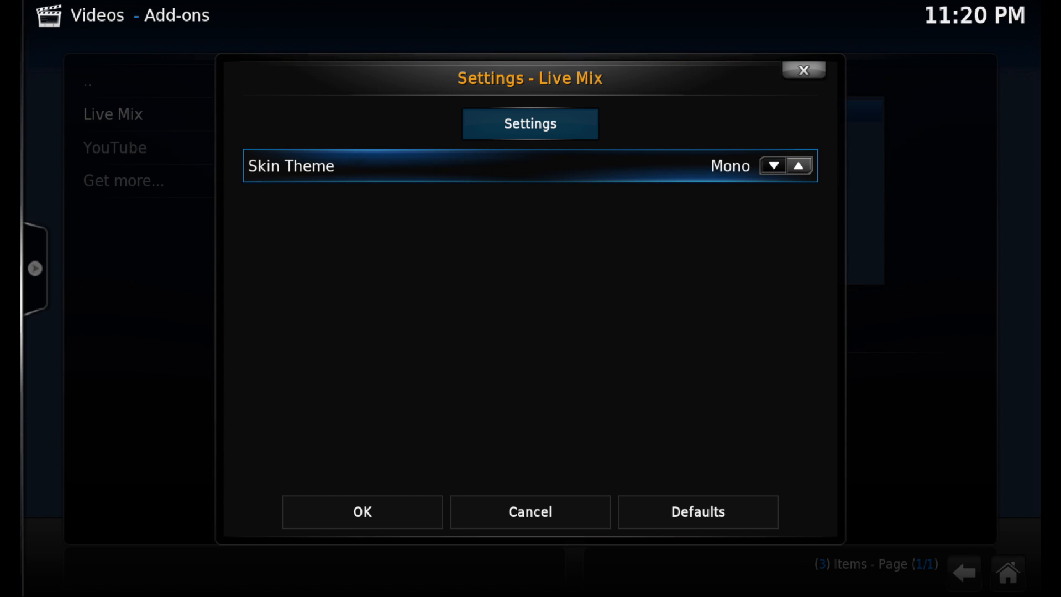
left_click(798, 165)
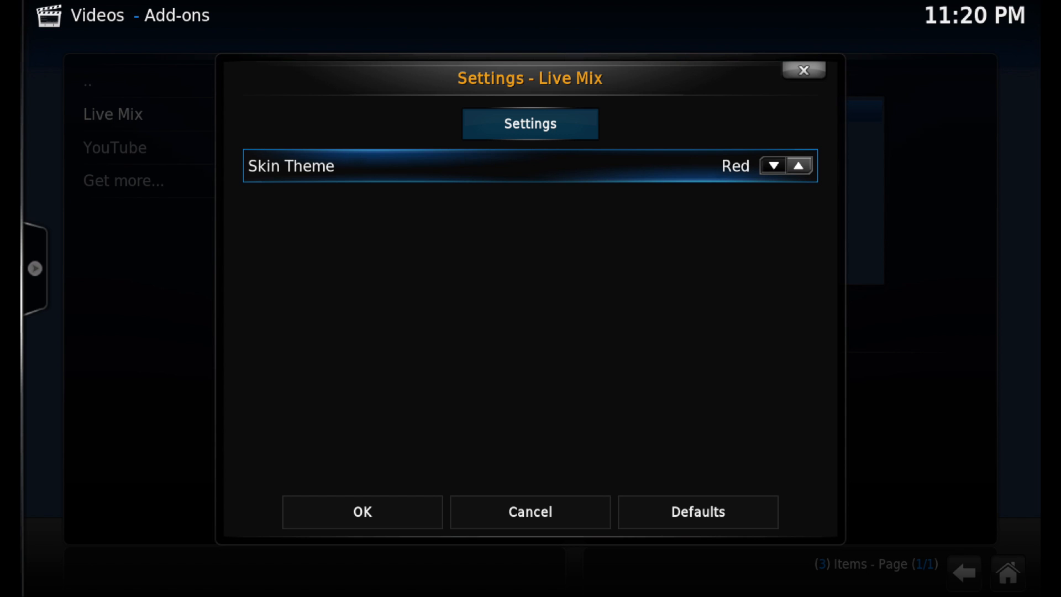
left_click(772, 166)
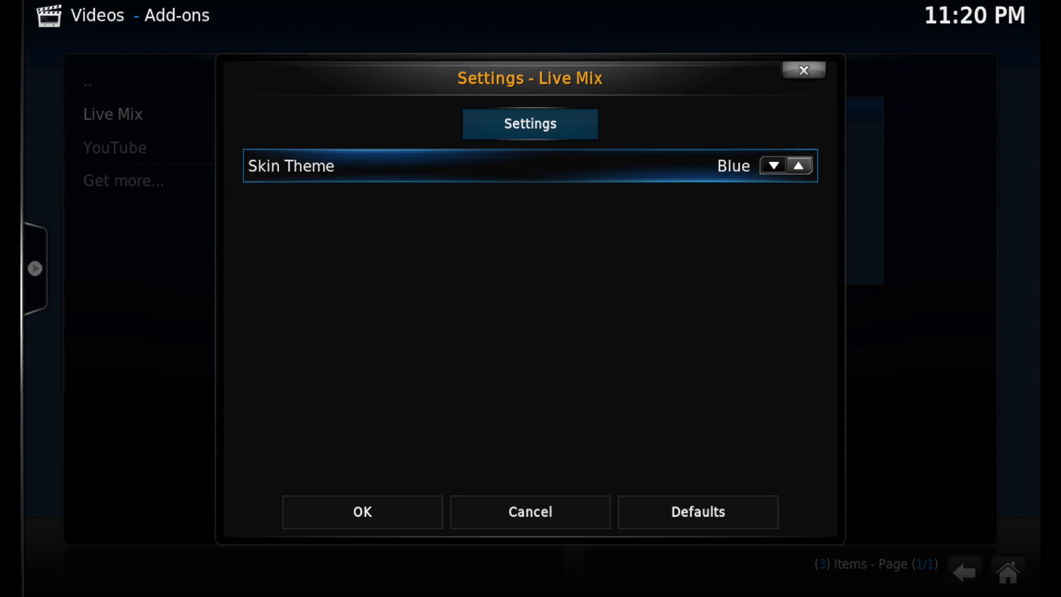
left_click(773, 166)
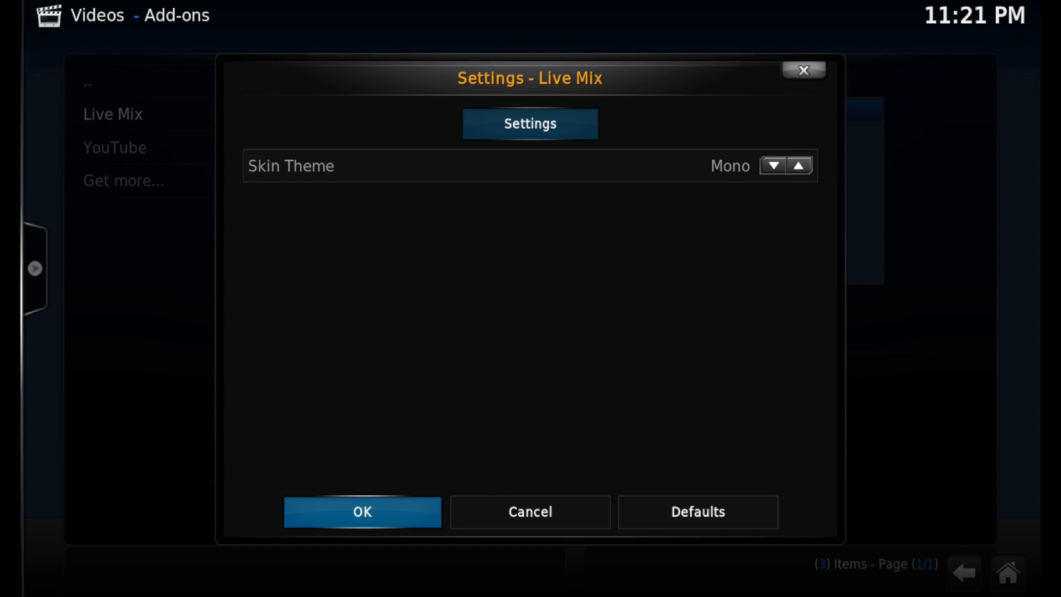
left_click(361, 512)
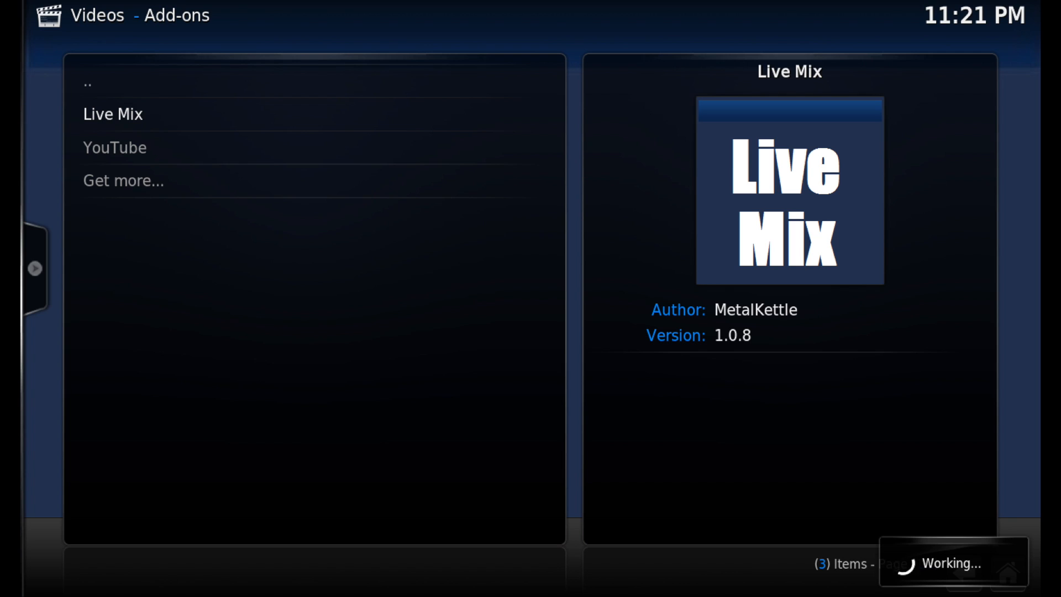
Step: Go to System's file manager and start adding a new file source
left_click(113, 113)
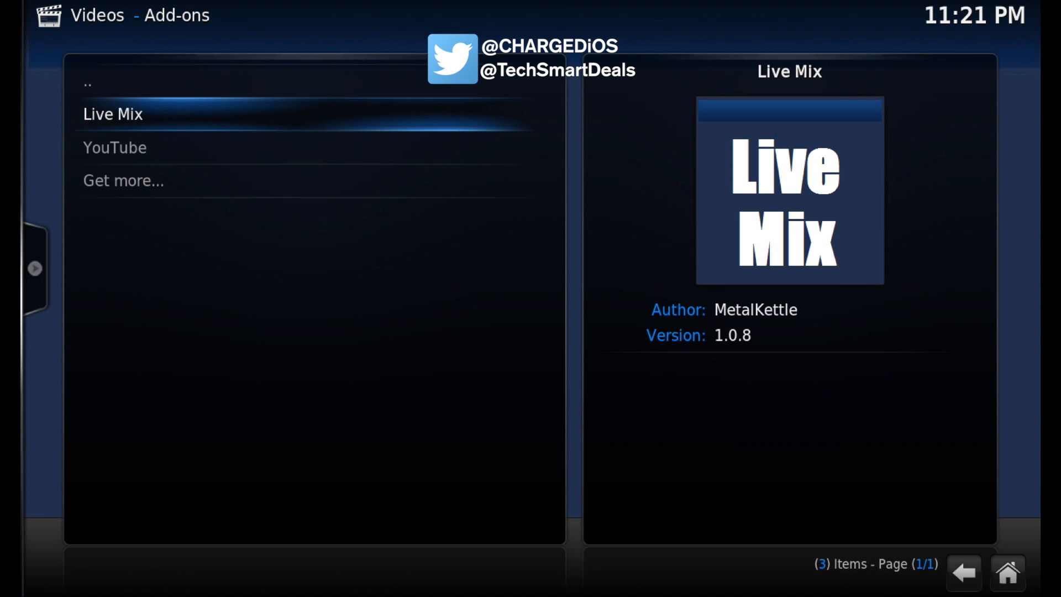
left_click(964, 573)
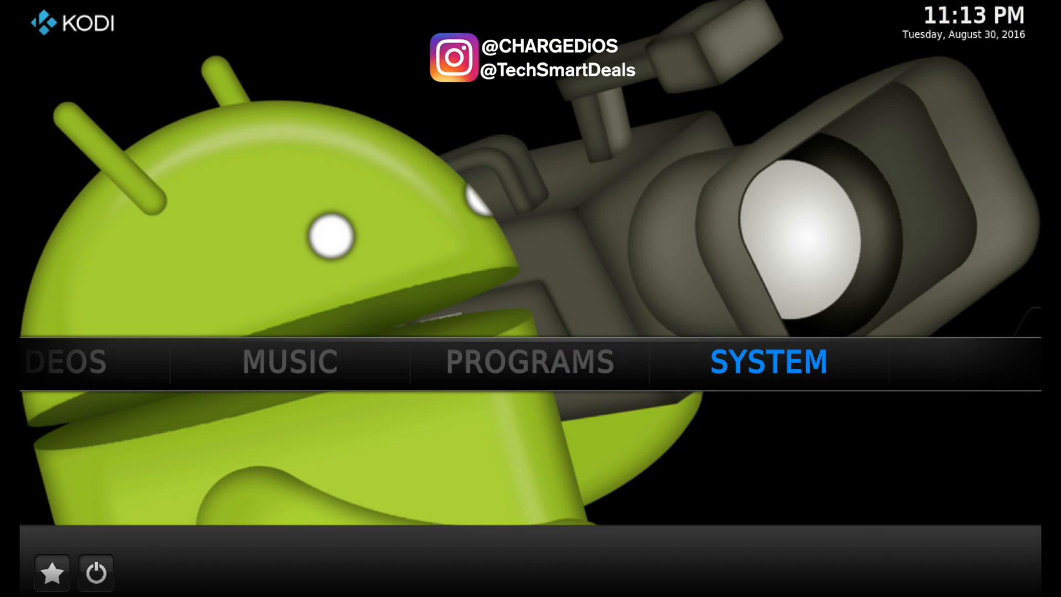
left_click(767, 360)
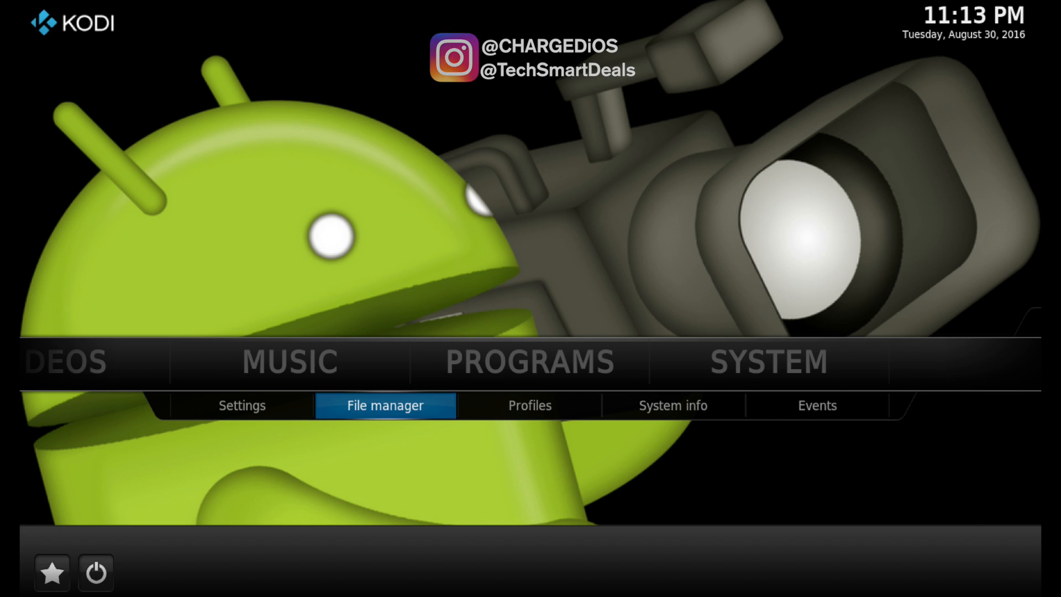
left_click(385, 406)
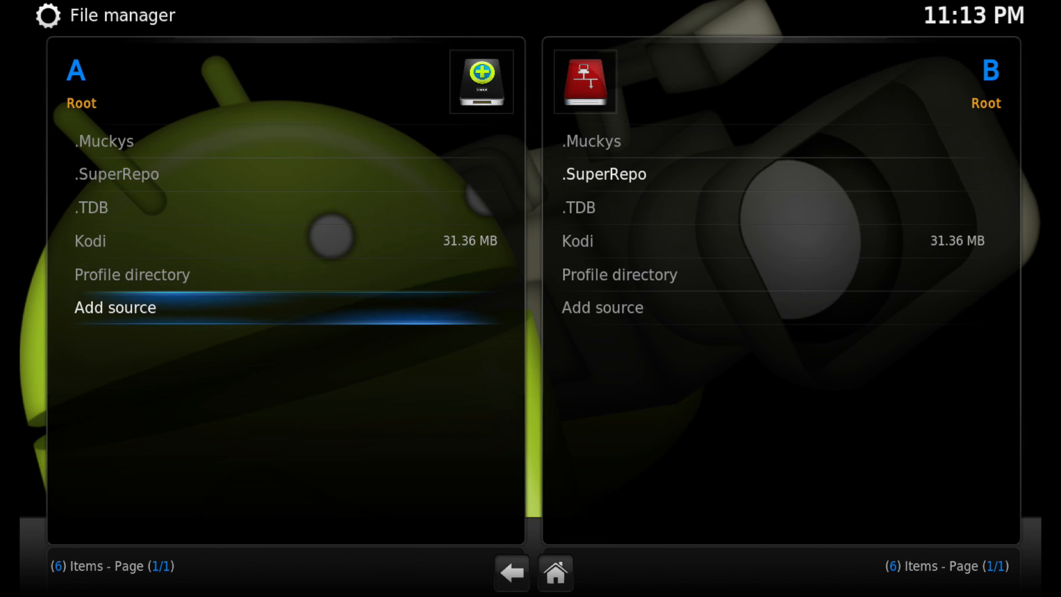
left_click(114, 306)
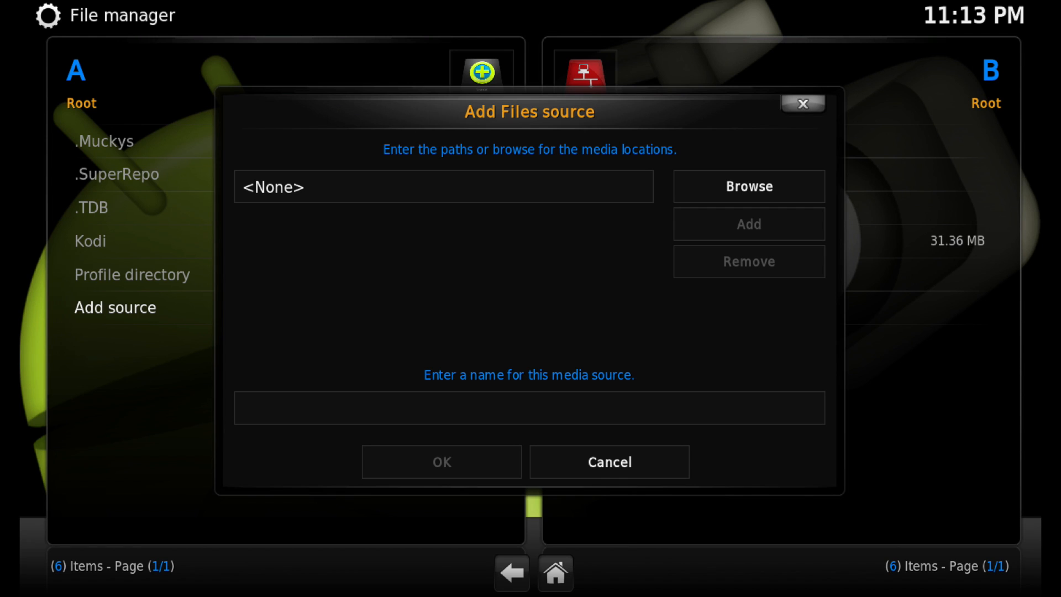
left_click(442, 186)
type("http://kodi.metalkettle.co/")
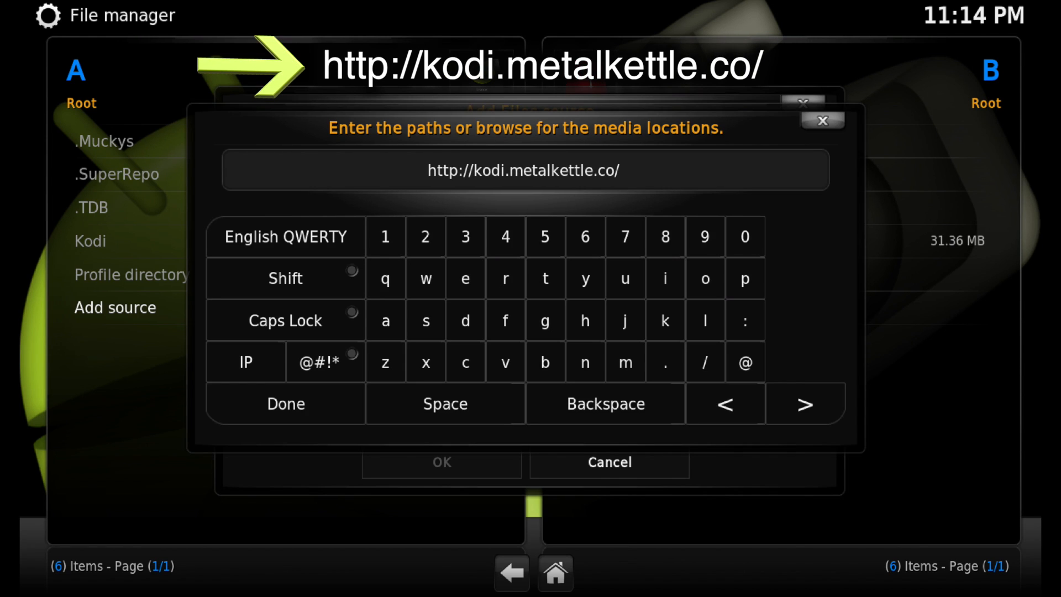
left_click(325, 361)
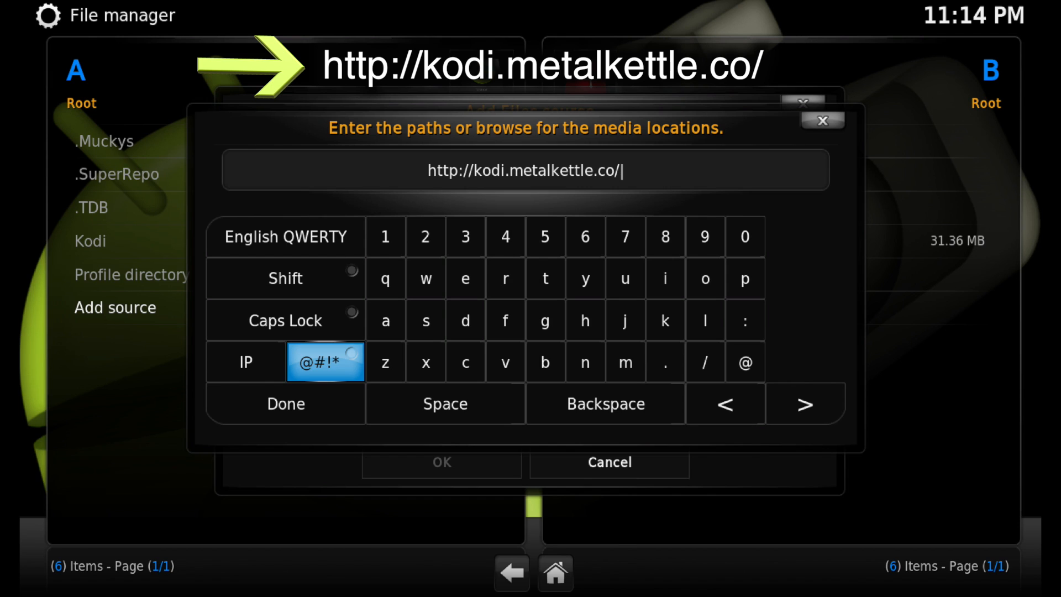
mouse_move(285, 403)
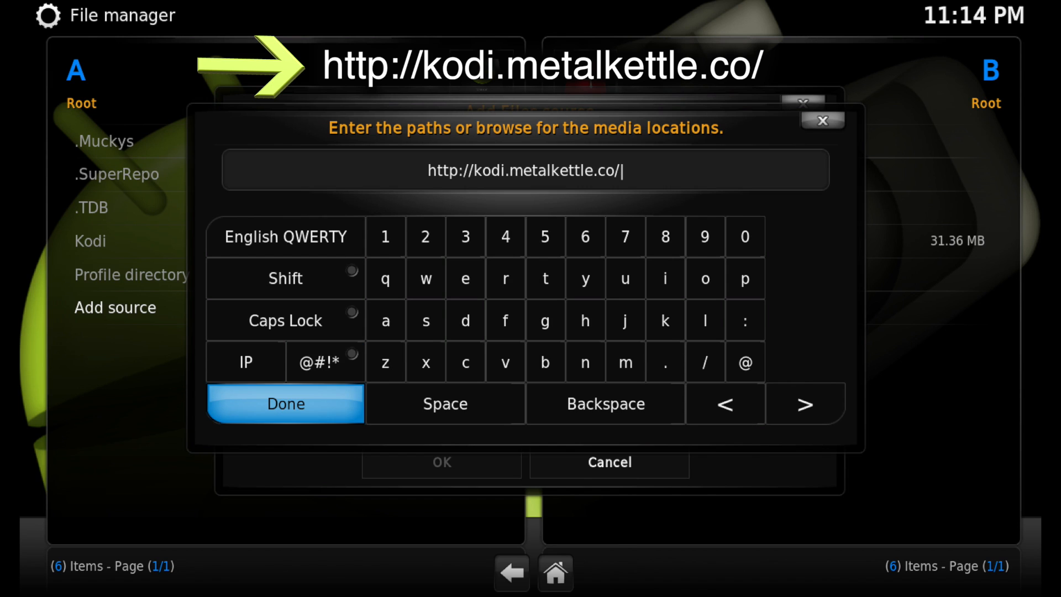
left_click(286, 404)
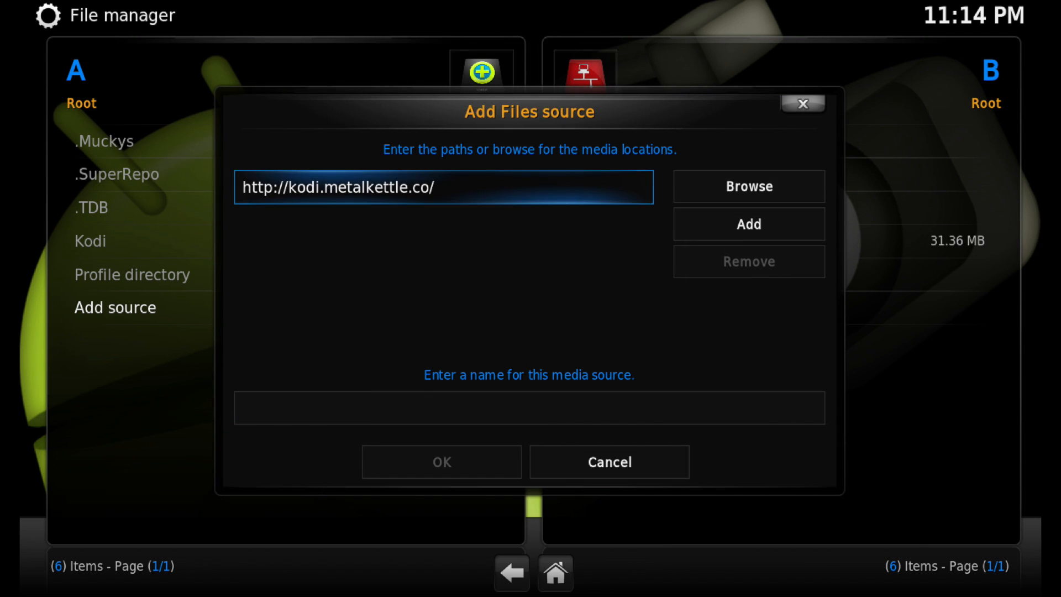
left_click(529, 408)
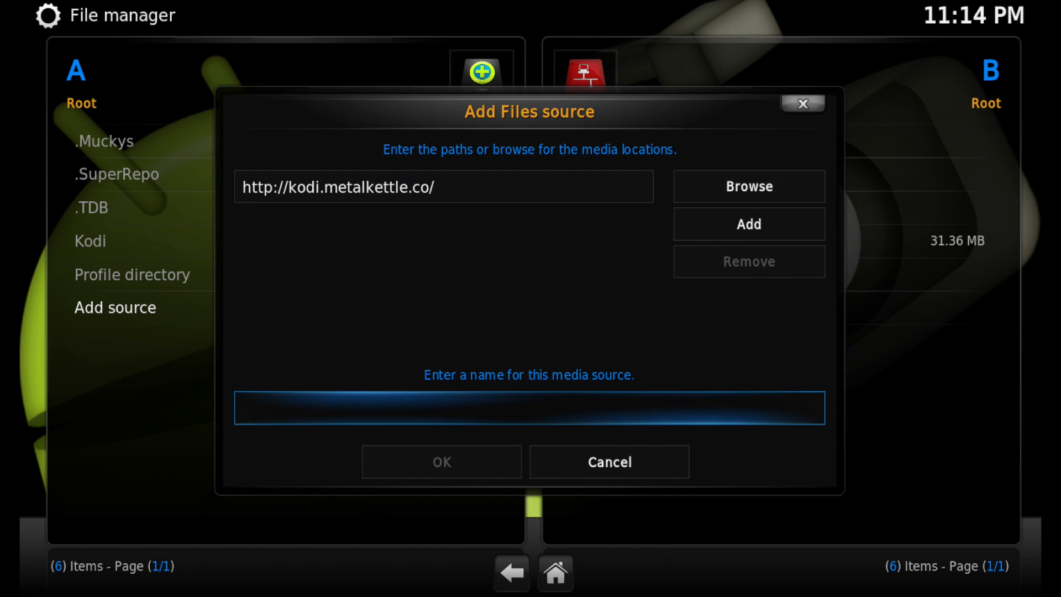
Step: Name the source .MK and save it to the file manager
left_click(530, 408)
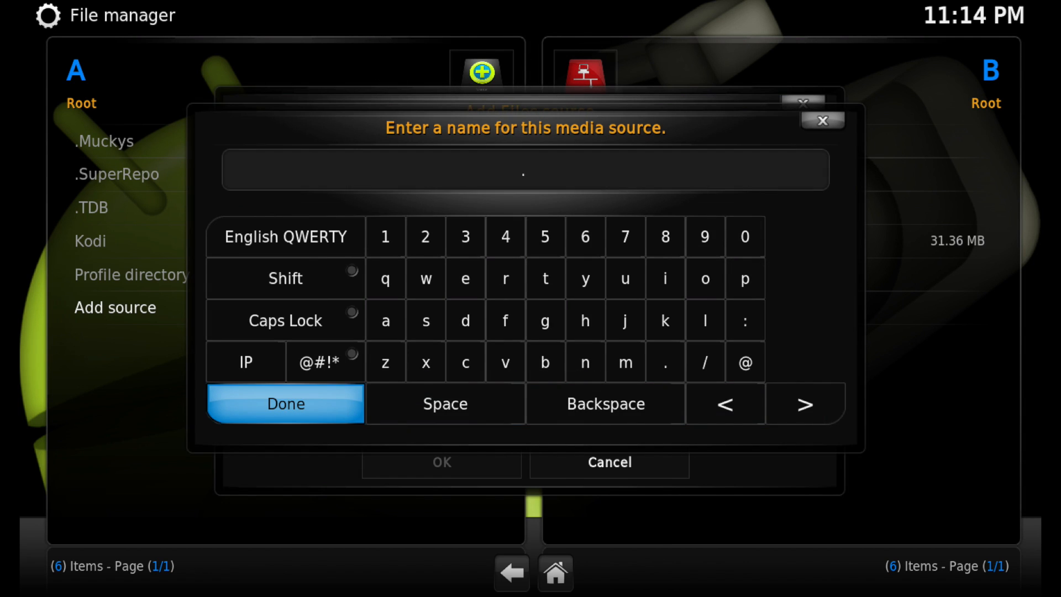
type("MK")
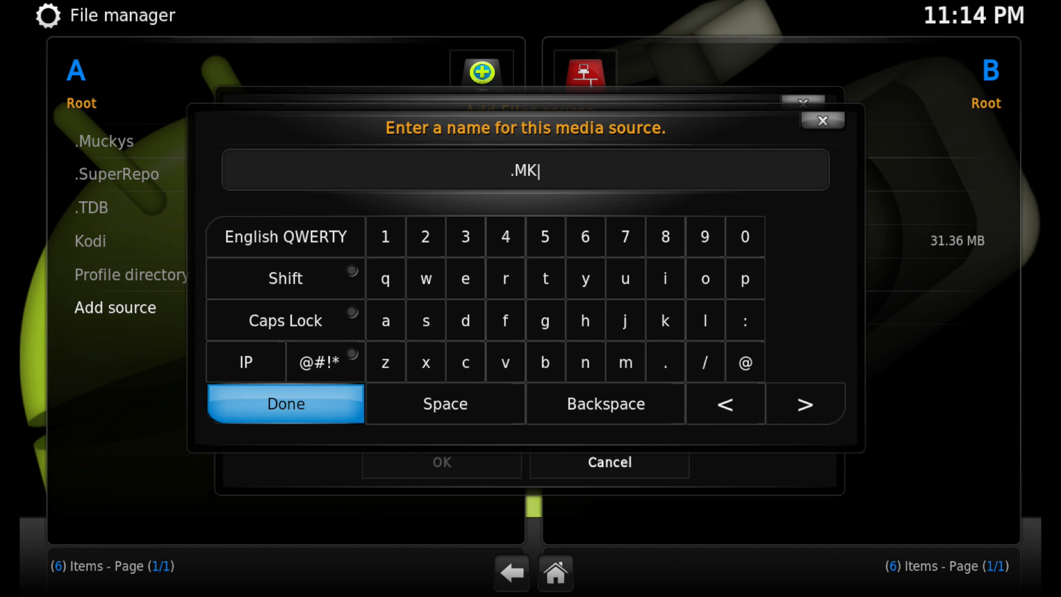
left_click(285, 404)
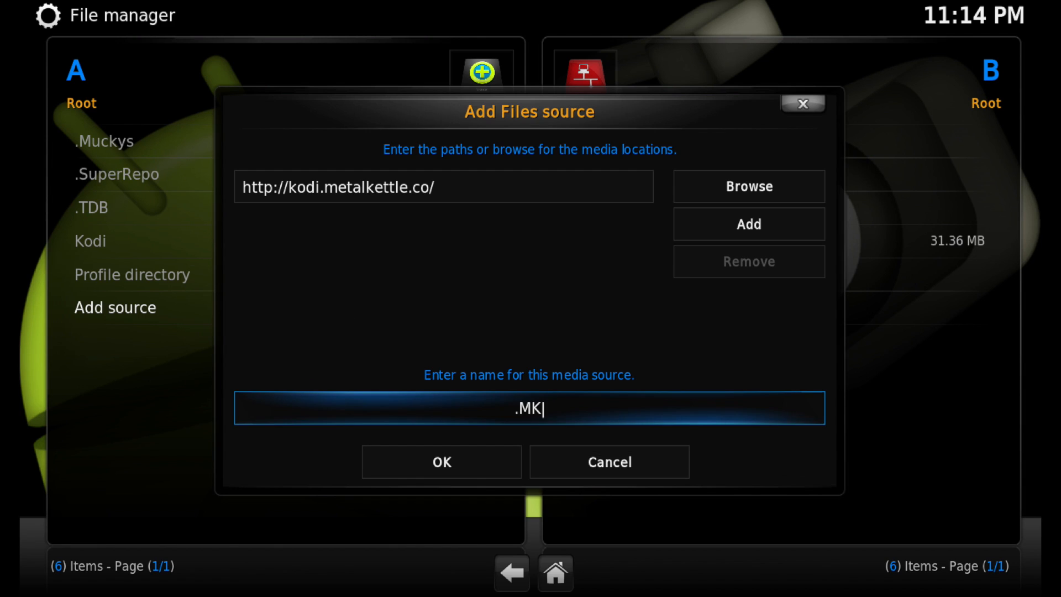
left_click(441, 462)
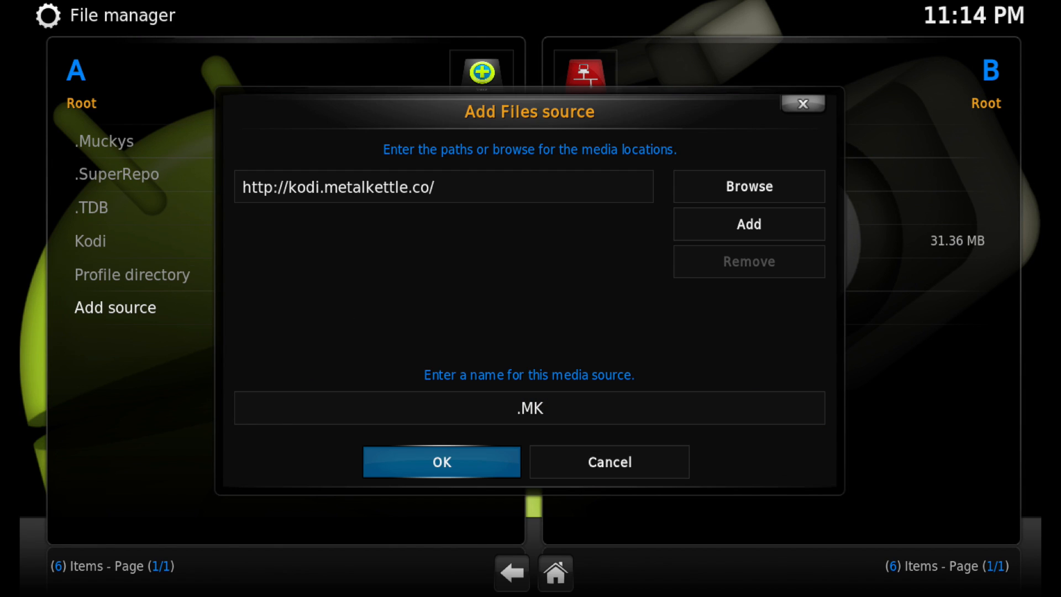
left_click(441, 462)
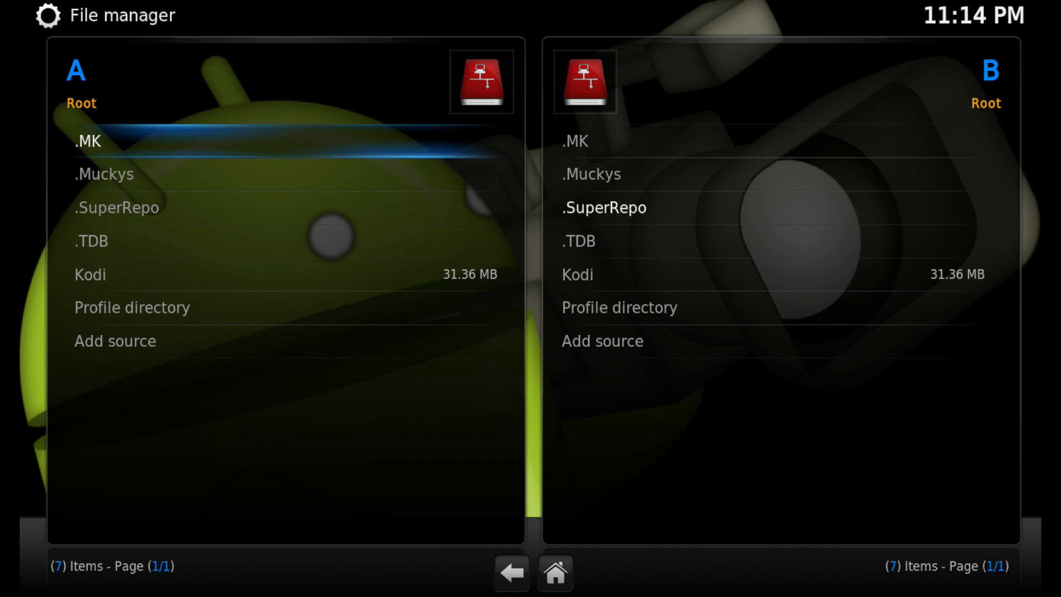
Step: View the .MK source's files, then back out to the Kodi home screen
double_click(114, 141)
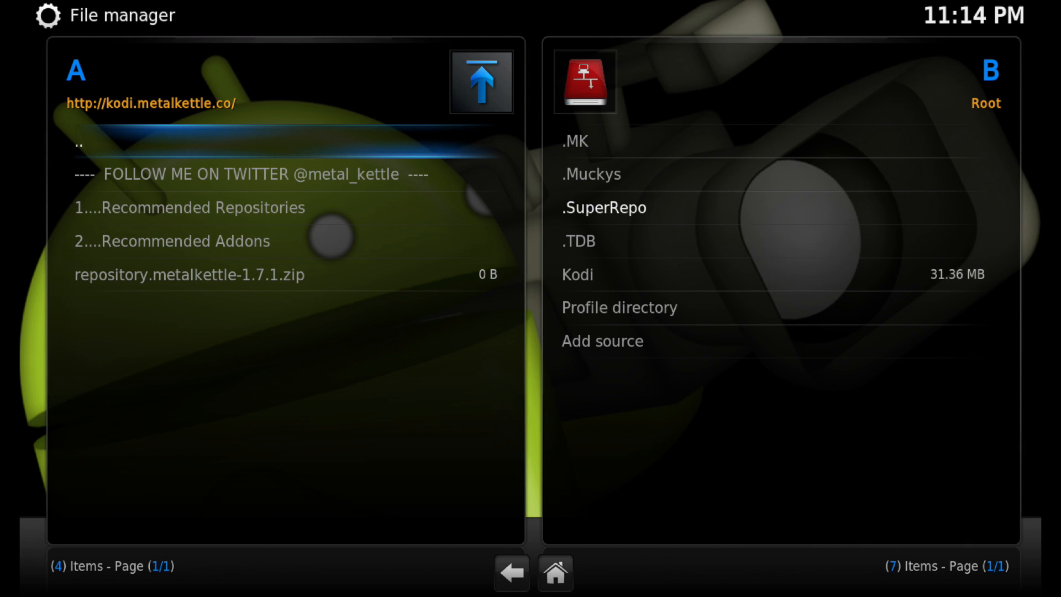
key("Down")
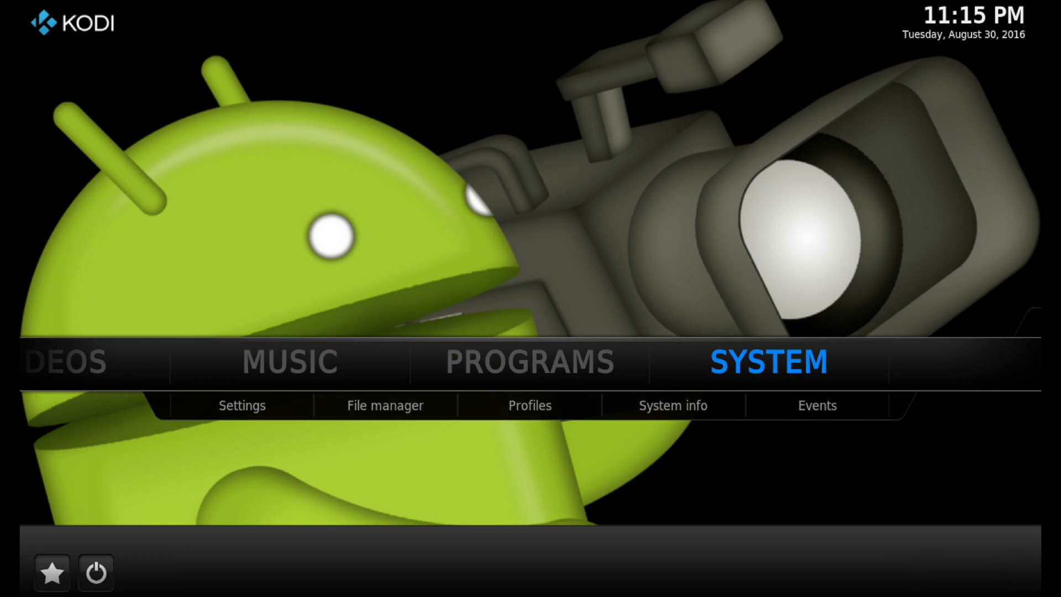
Step: From System > Settings > Add-ons, choose Install from zip file
left_click(242, 405)
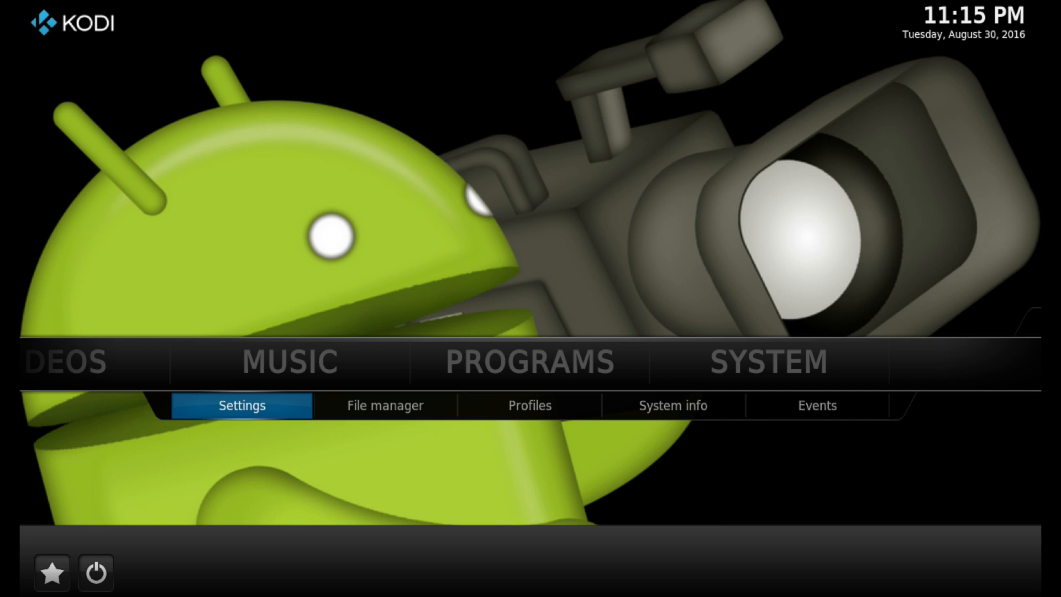
left_click(241, 404)
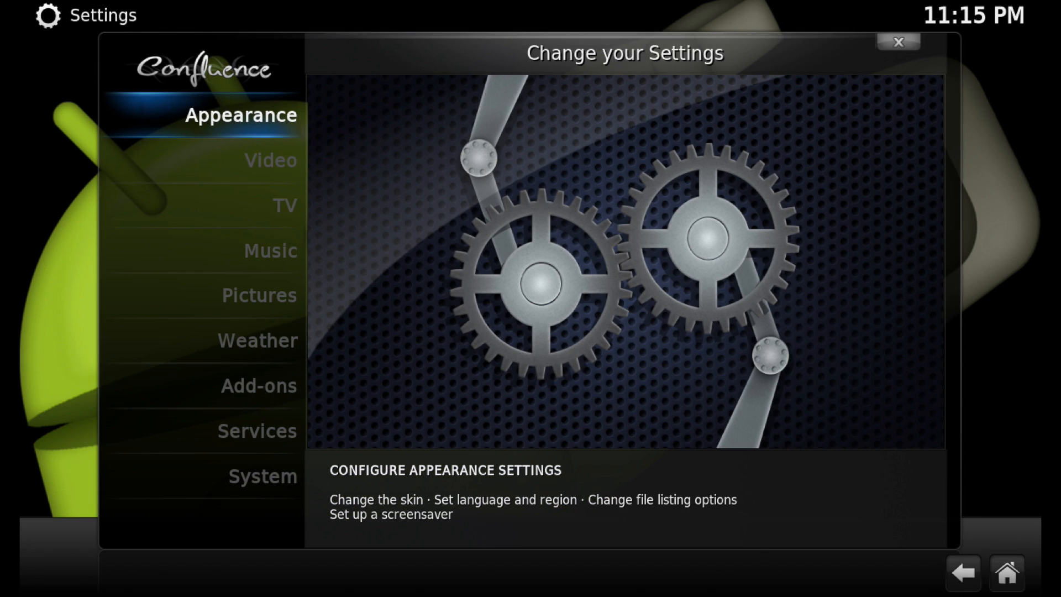
left_click(259, 386)
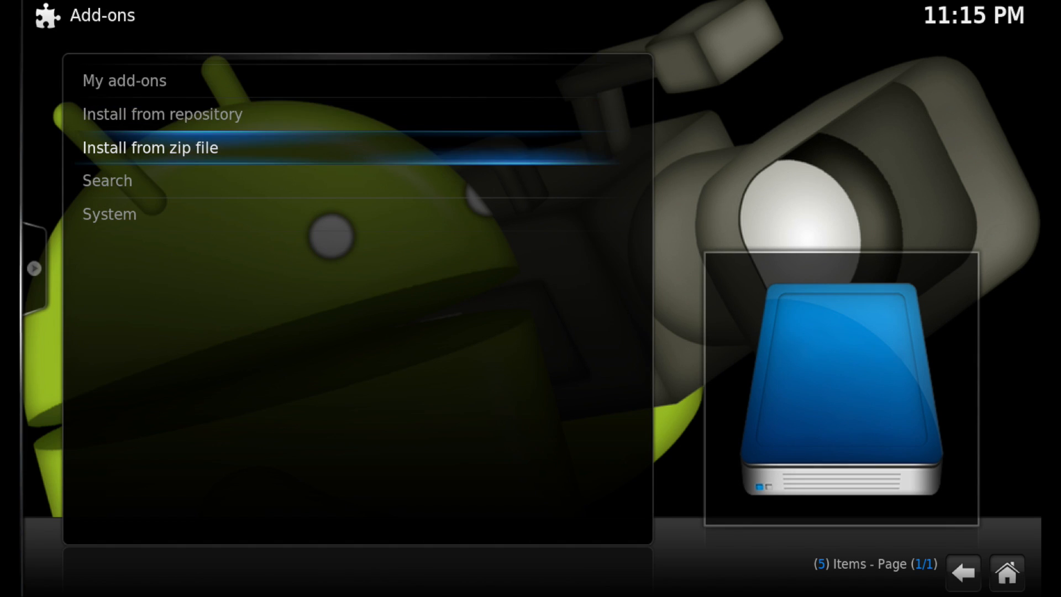
left_click(149, 147)
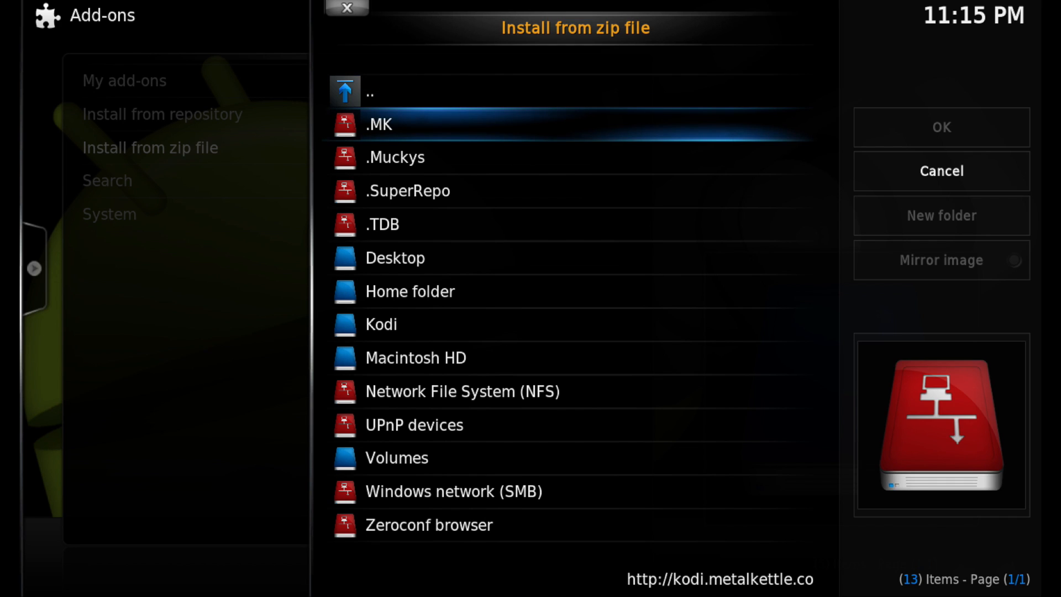
Step: Install repository.metalkettle-1.7.1.zip from the .MK source
double_click(379, 124)
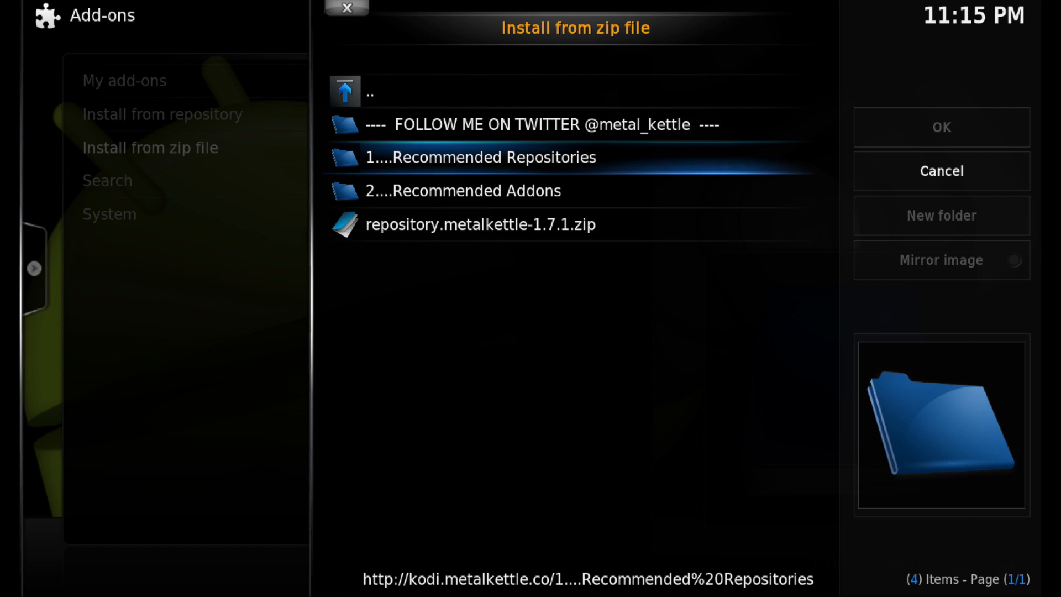
left_click(481, 225)
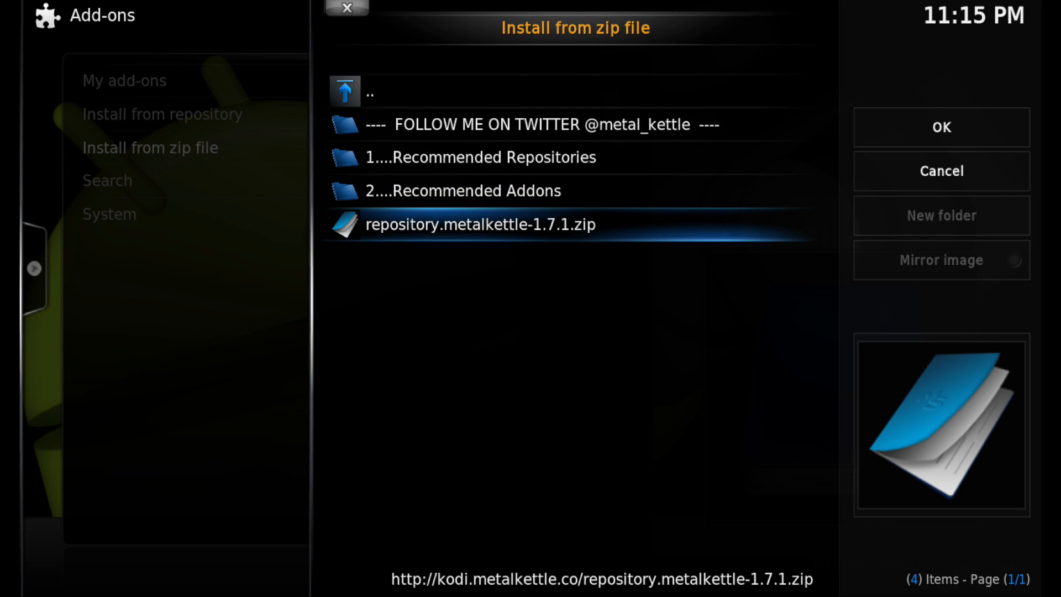
left_click(480, 225)
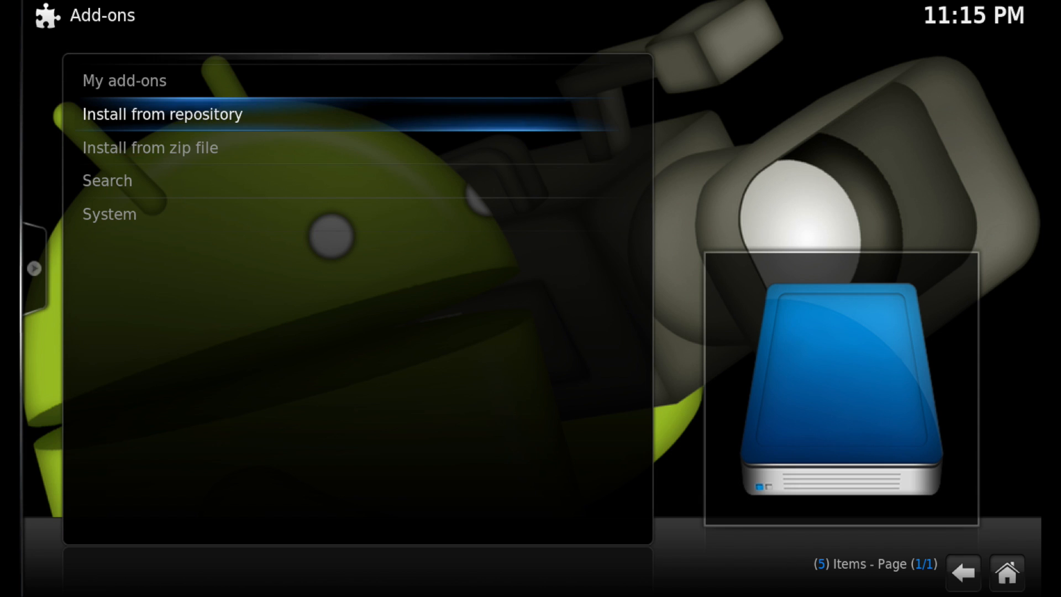
Step: Install Live Mix from MetalKettles Addon Repository's video add-ons
left_click(162, 114)
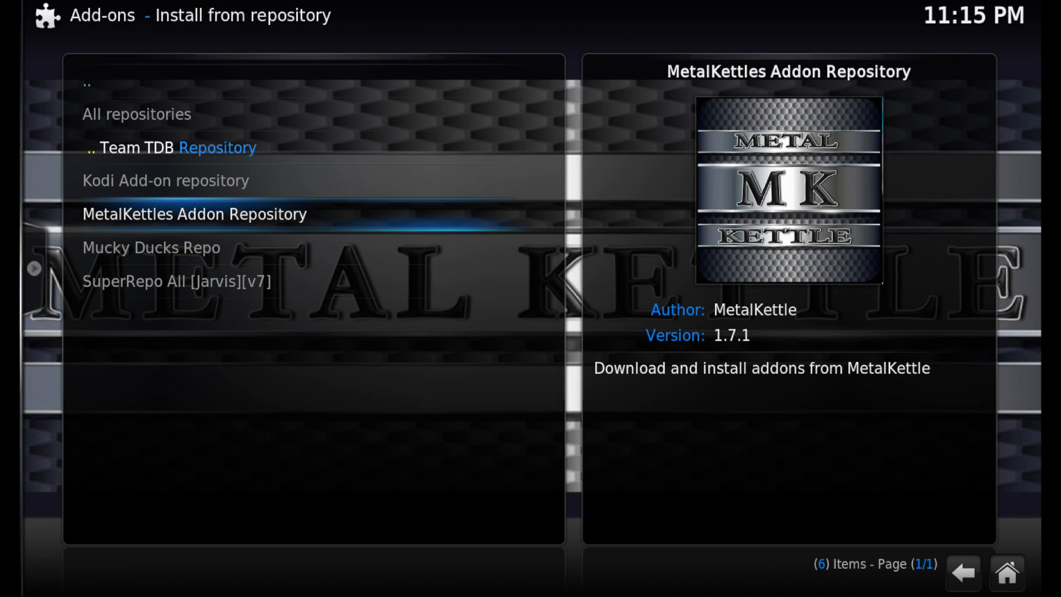
left_click(195, 213)
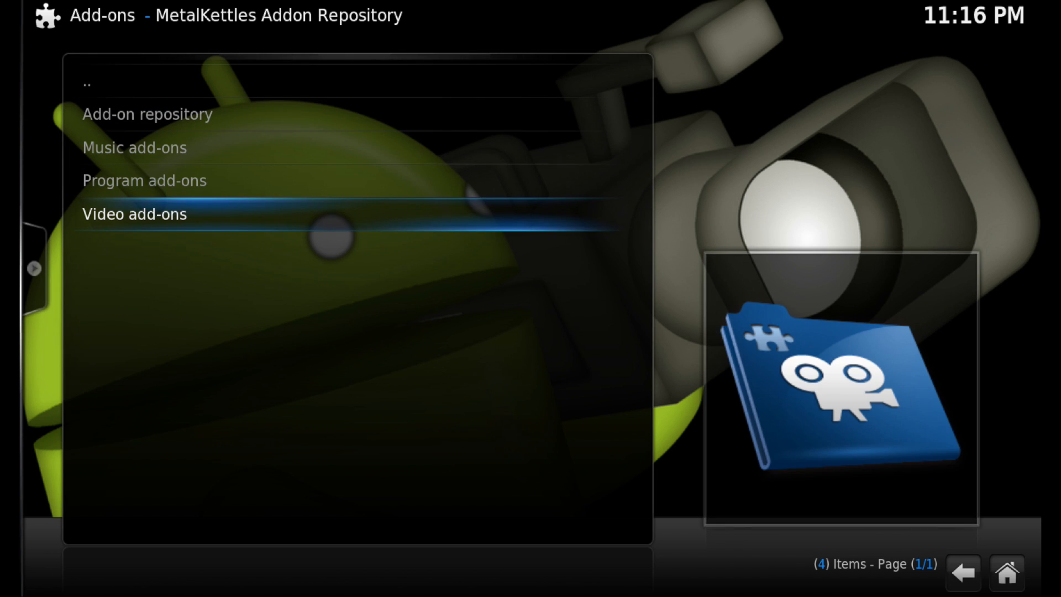
left_click(134, 213)
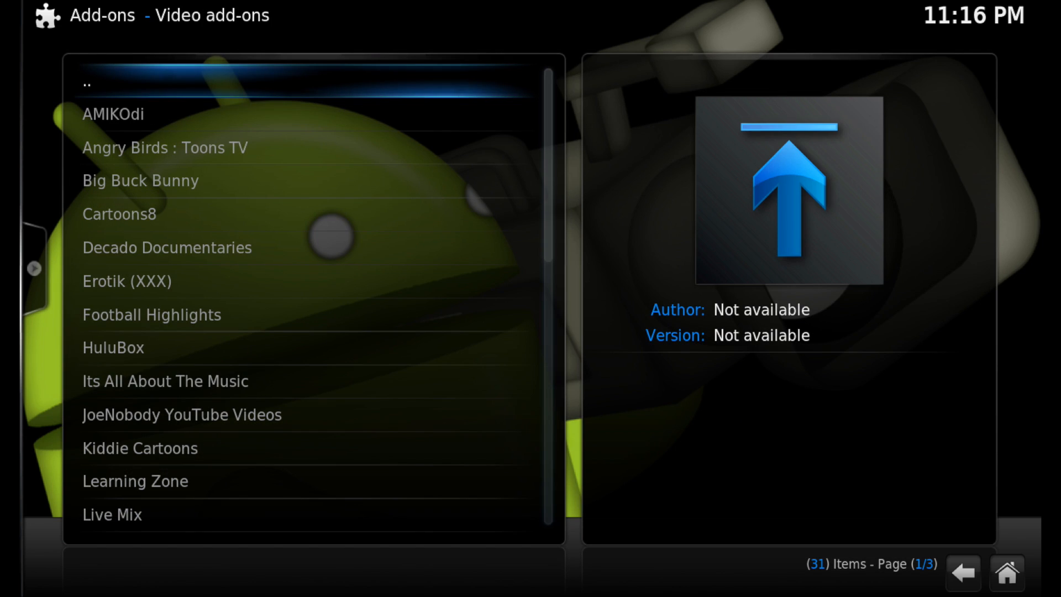
left_click(113, 514)
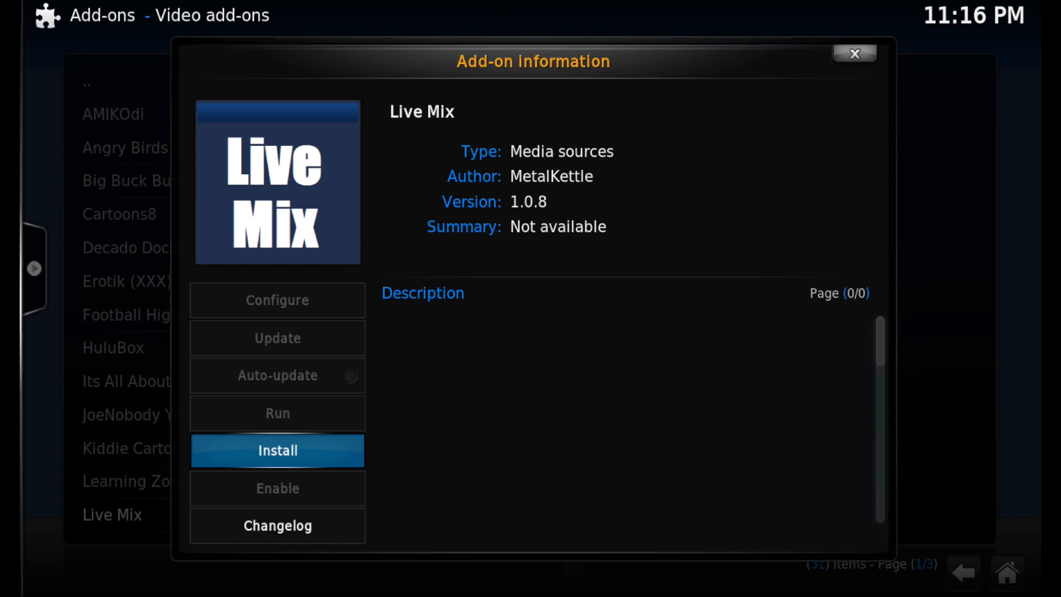
left_click(276, 450)
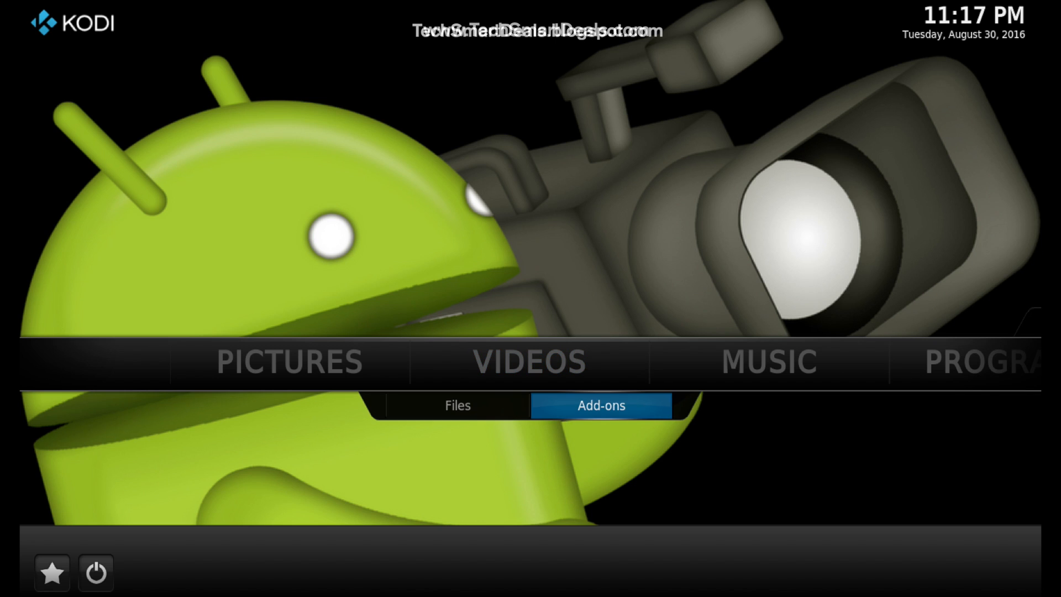
Step: Open Live Mix from Videos > Add-ons and pick a category tab in its guide
left_click(598, 405)
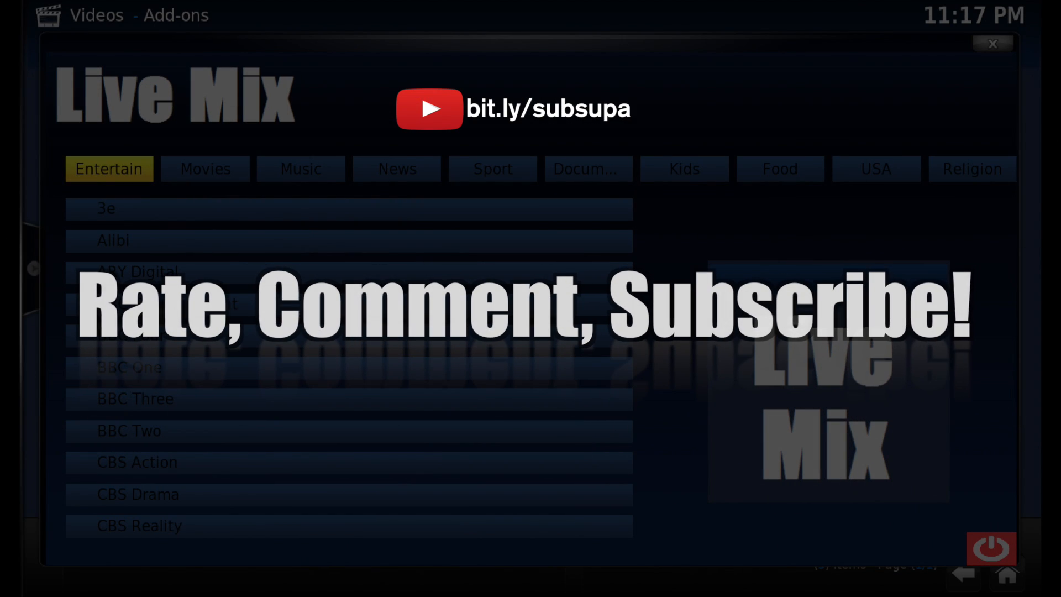
left_click(971, 168)
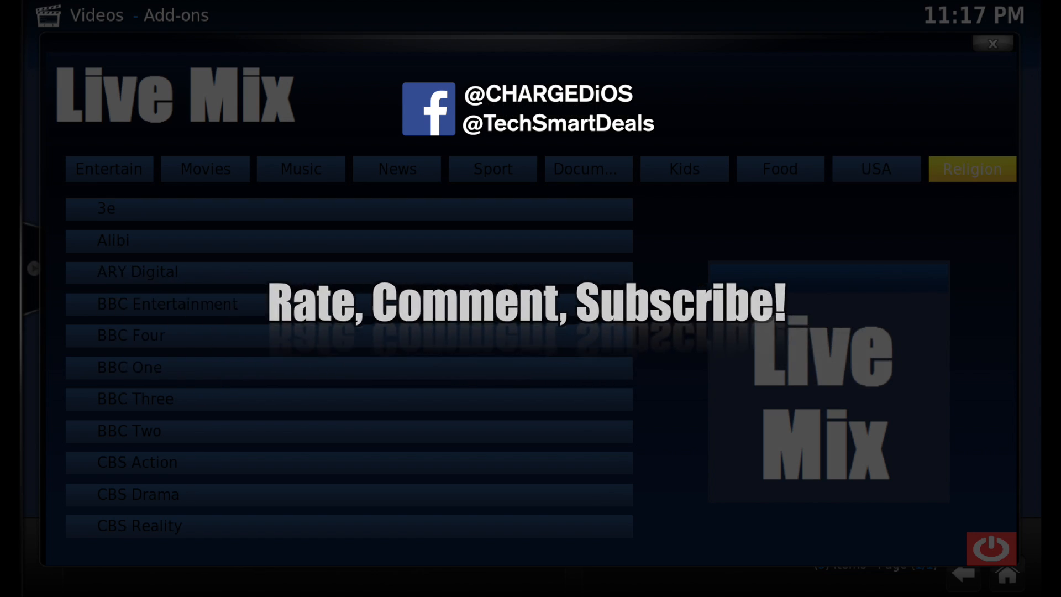